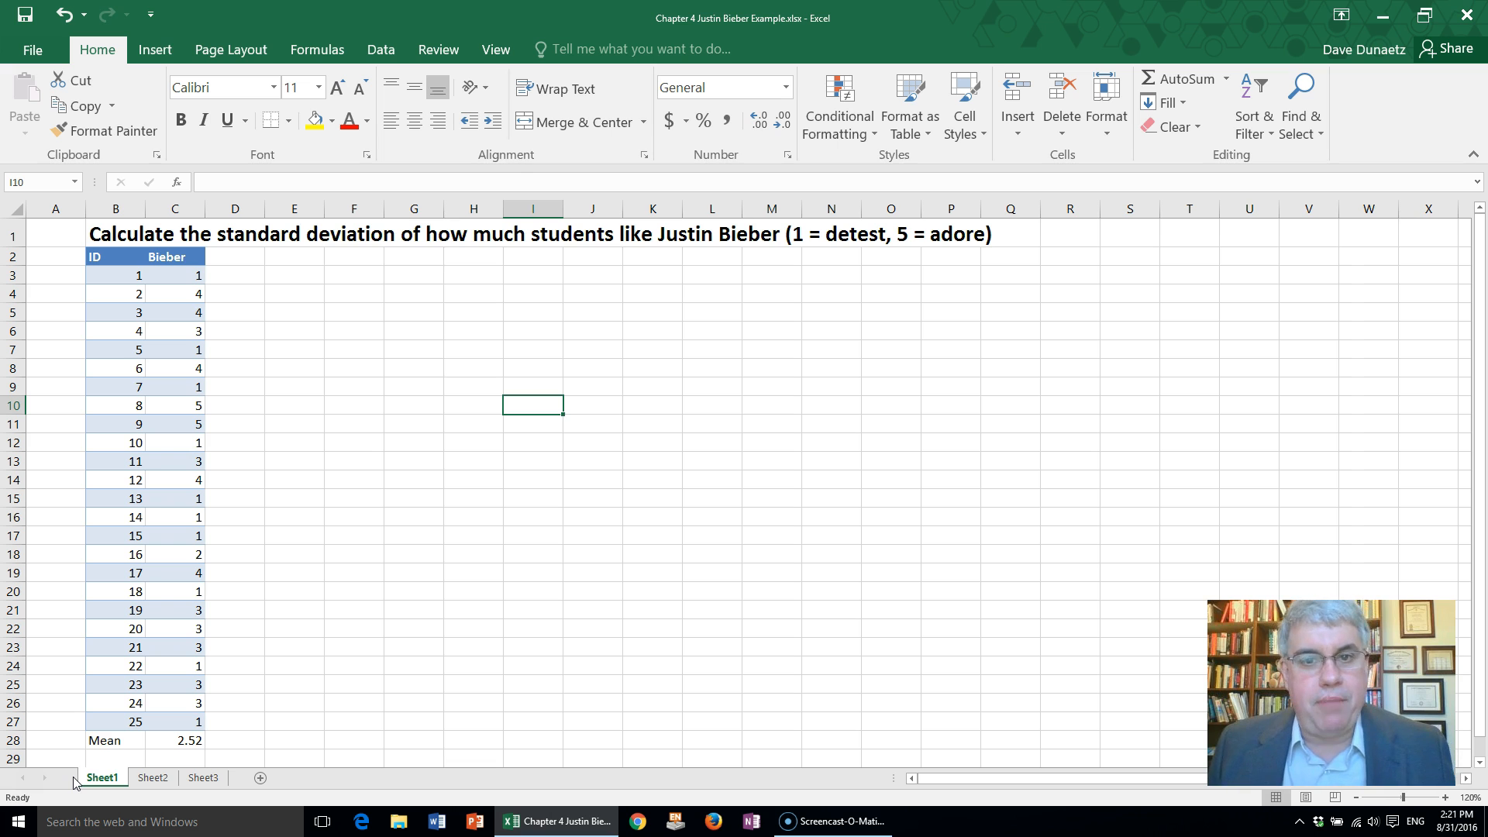
pyautogui.moveTo(647, 417)
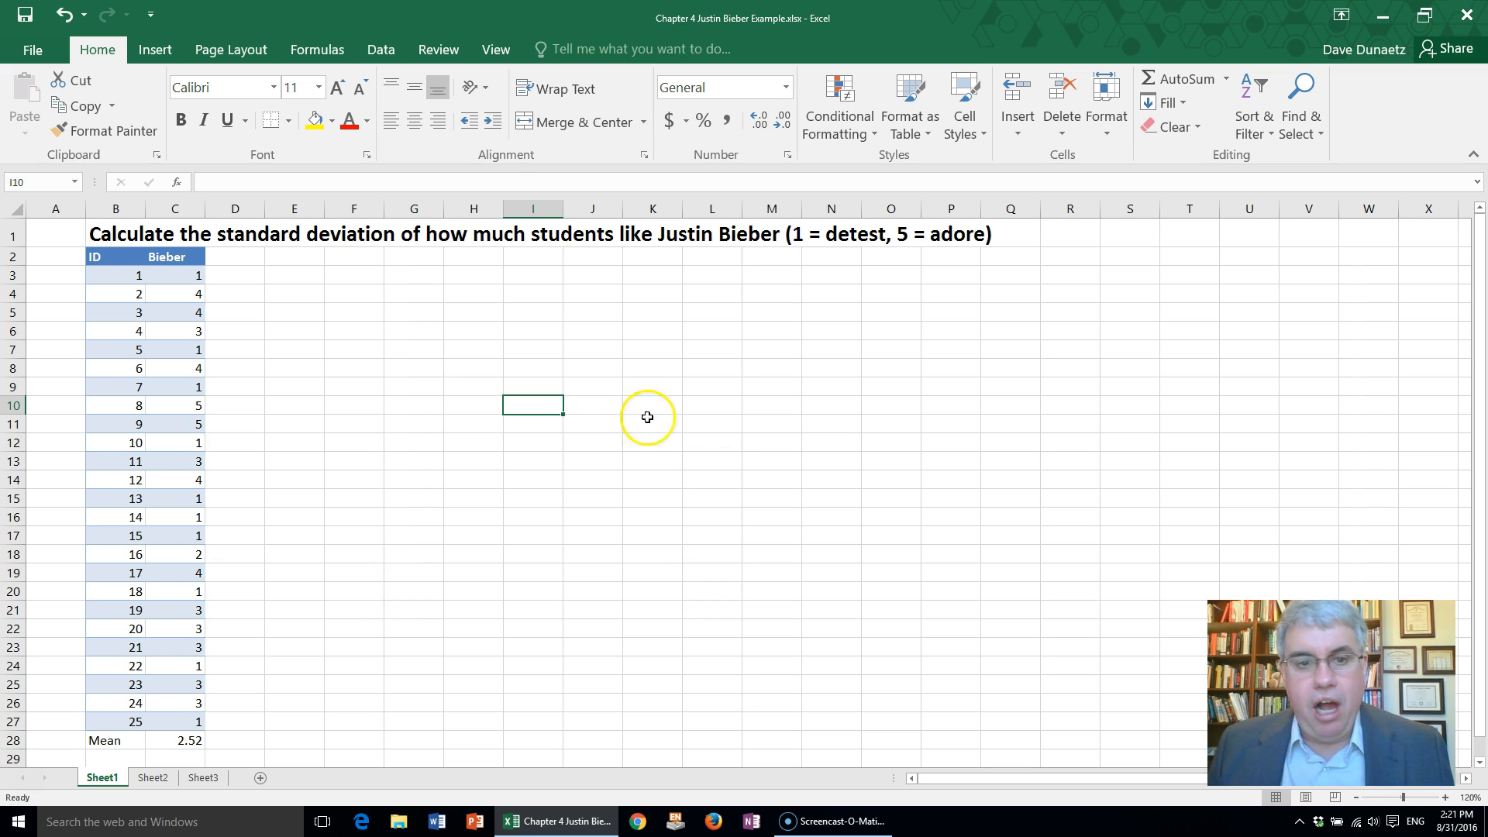
pyautogui.moveTo(254, 720)
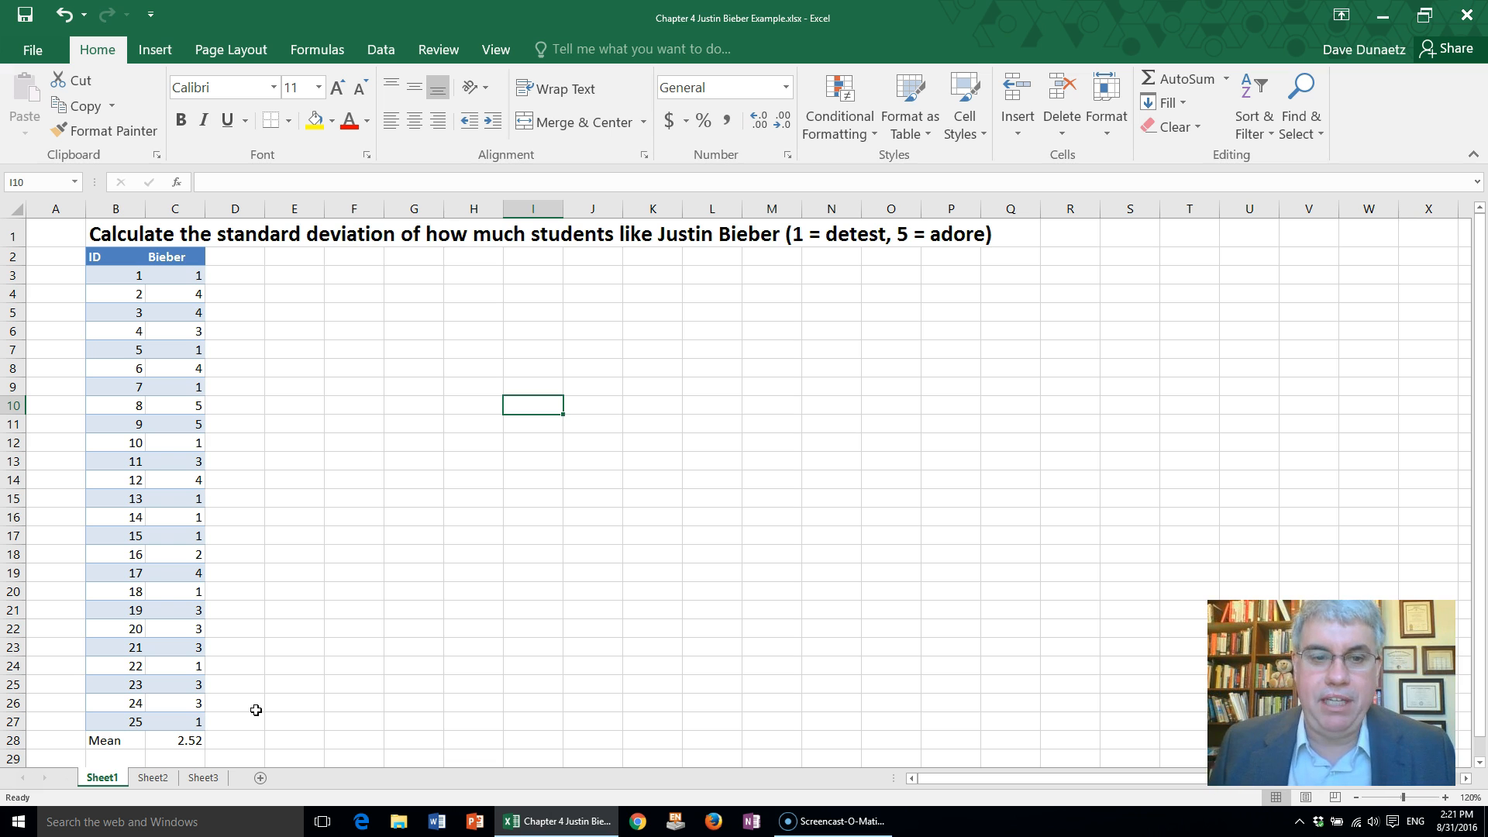
pyautogui.moveTo(240, 741)
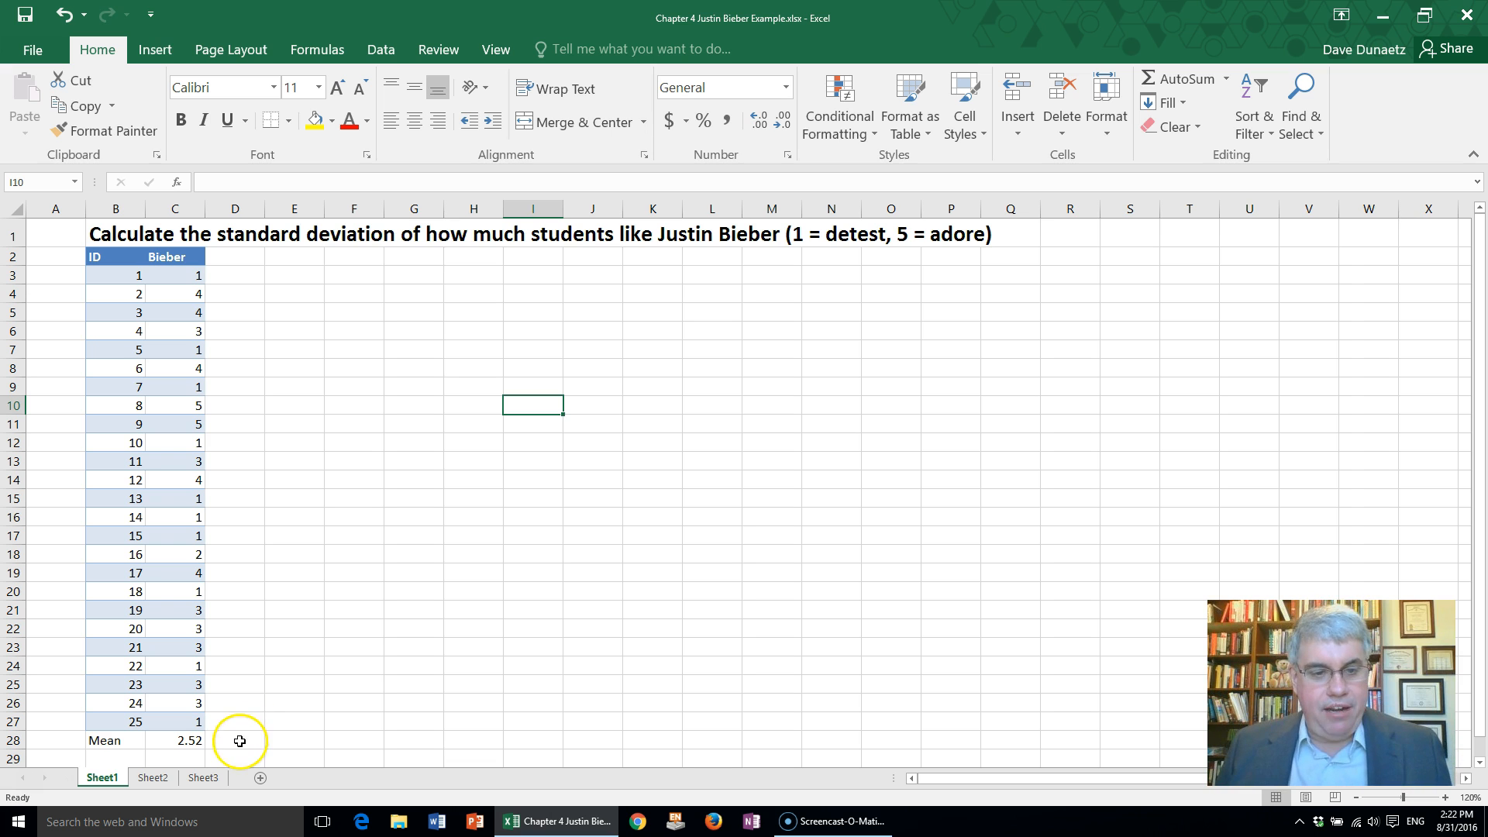
pyautogui.moveTo(249, 676)
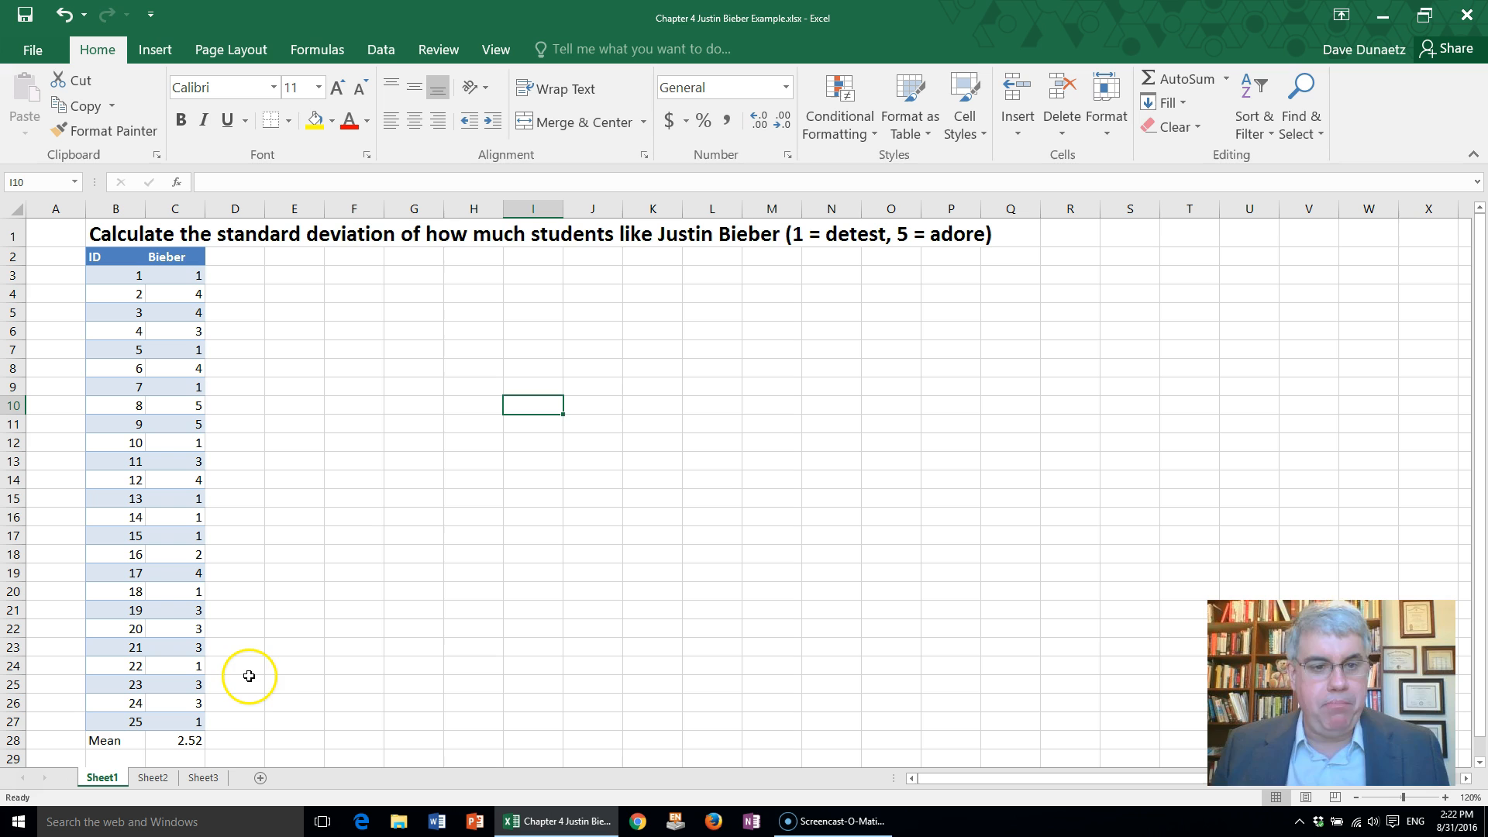
pyautogui.moveTo(352, 650)
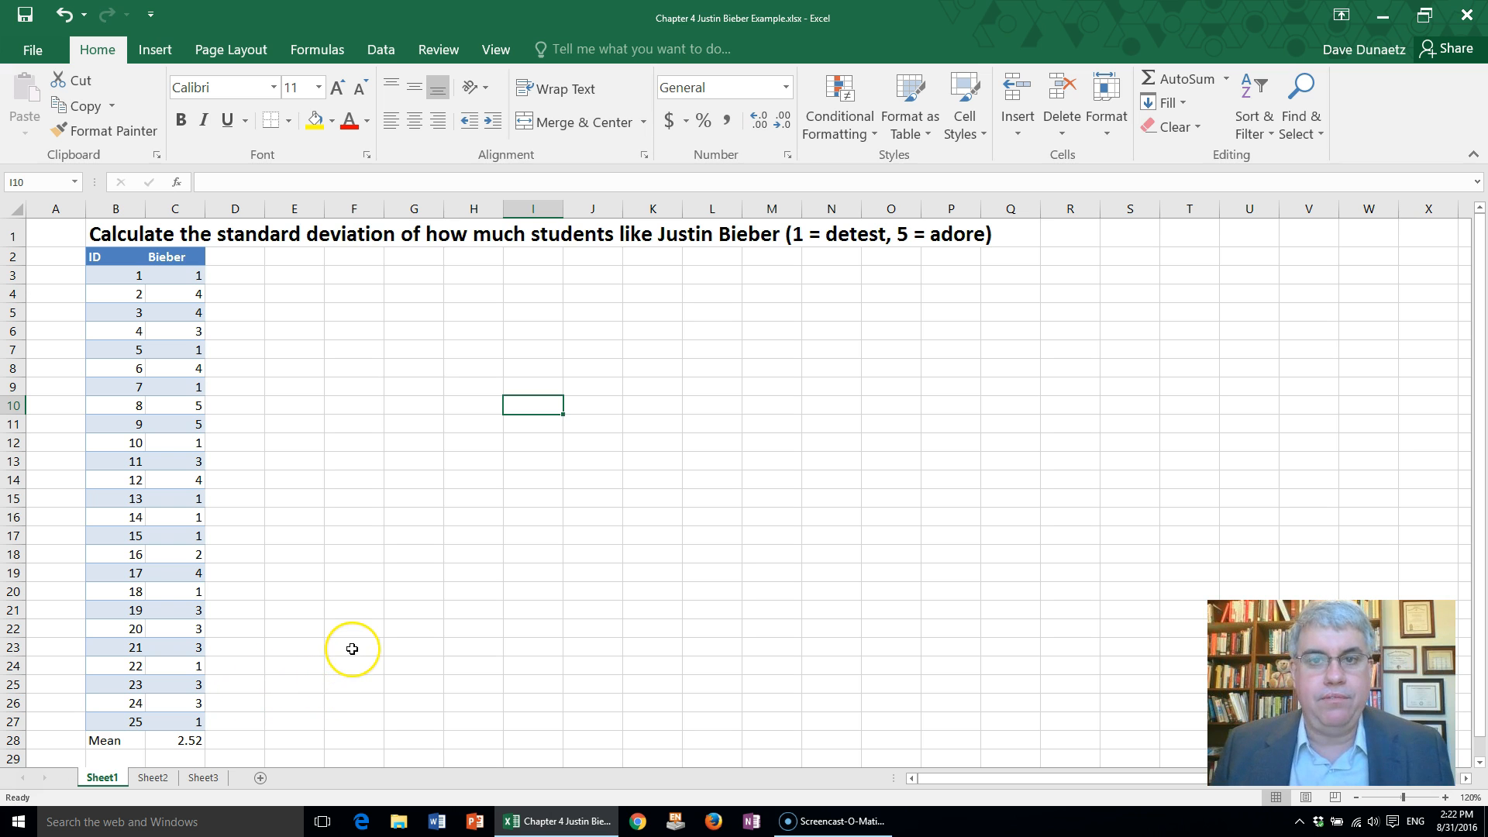
pyautogui.moveTo(352, 649)
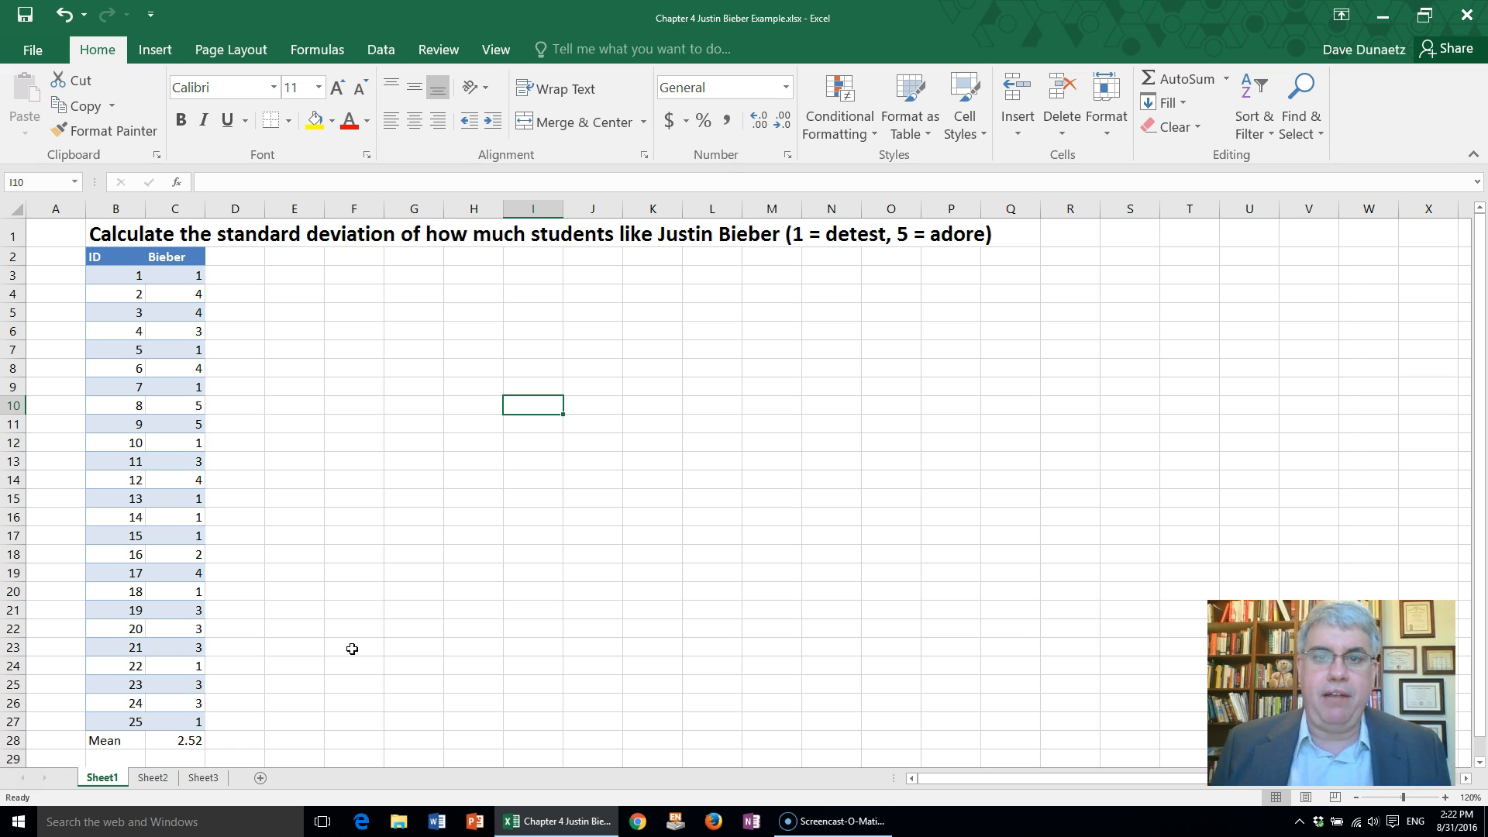
pyautogui.moveTo(276, 681)
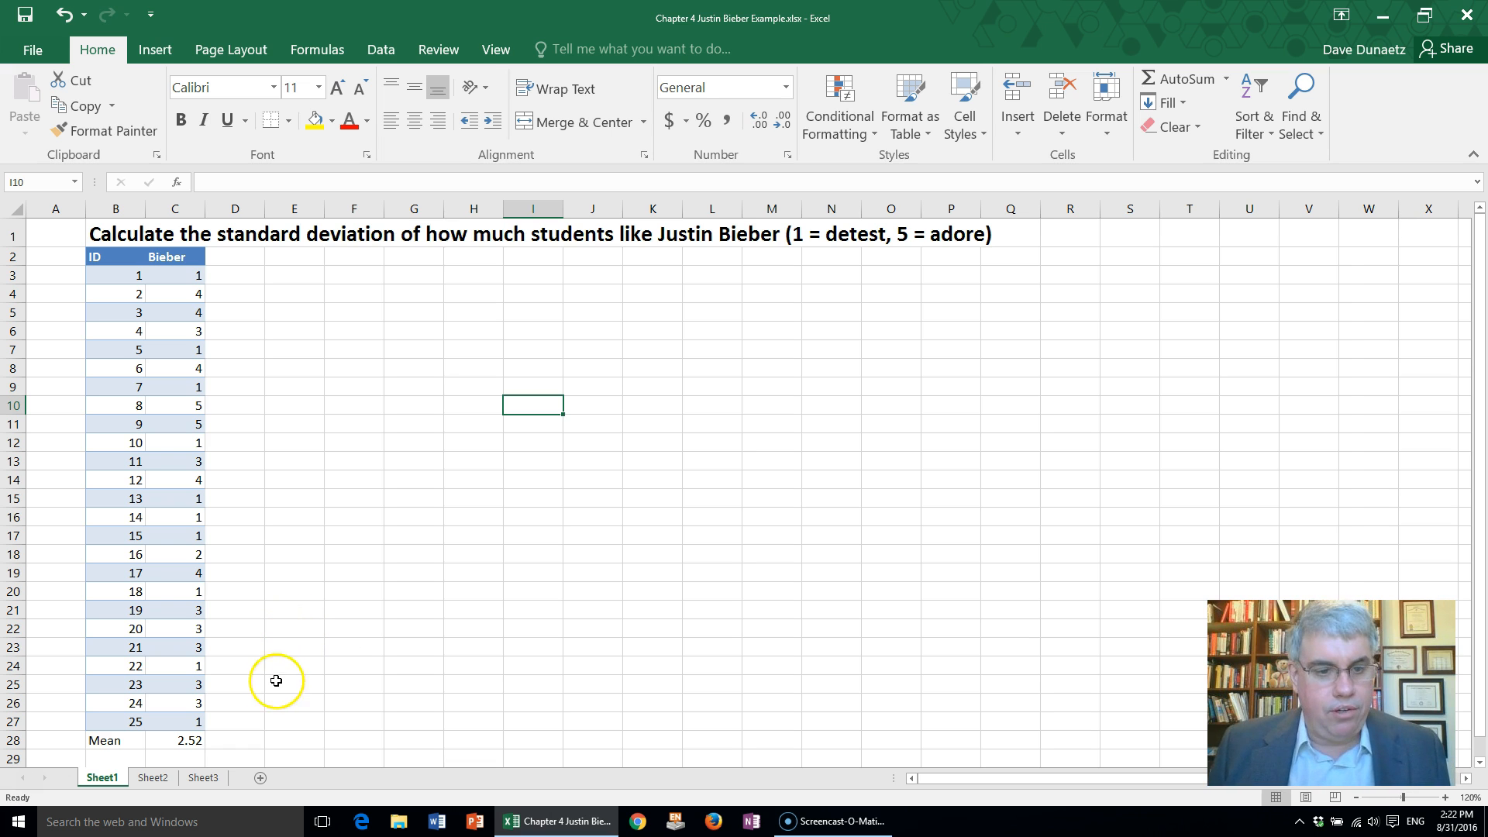
pyautogui.moveTo(96, 760)
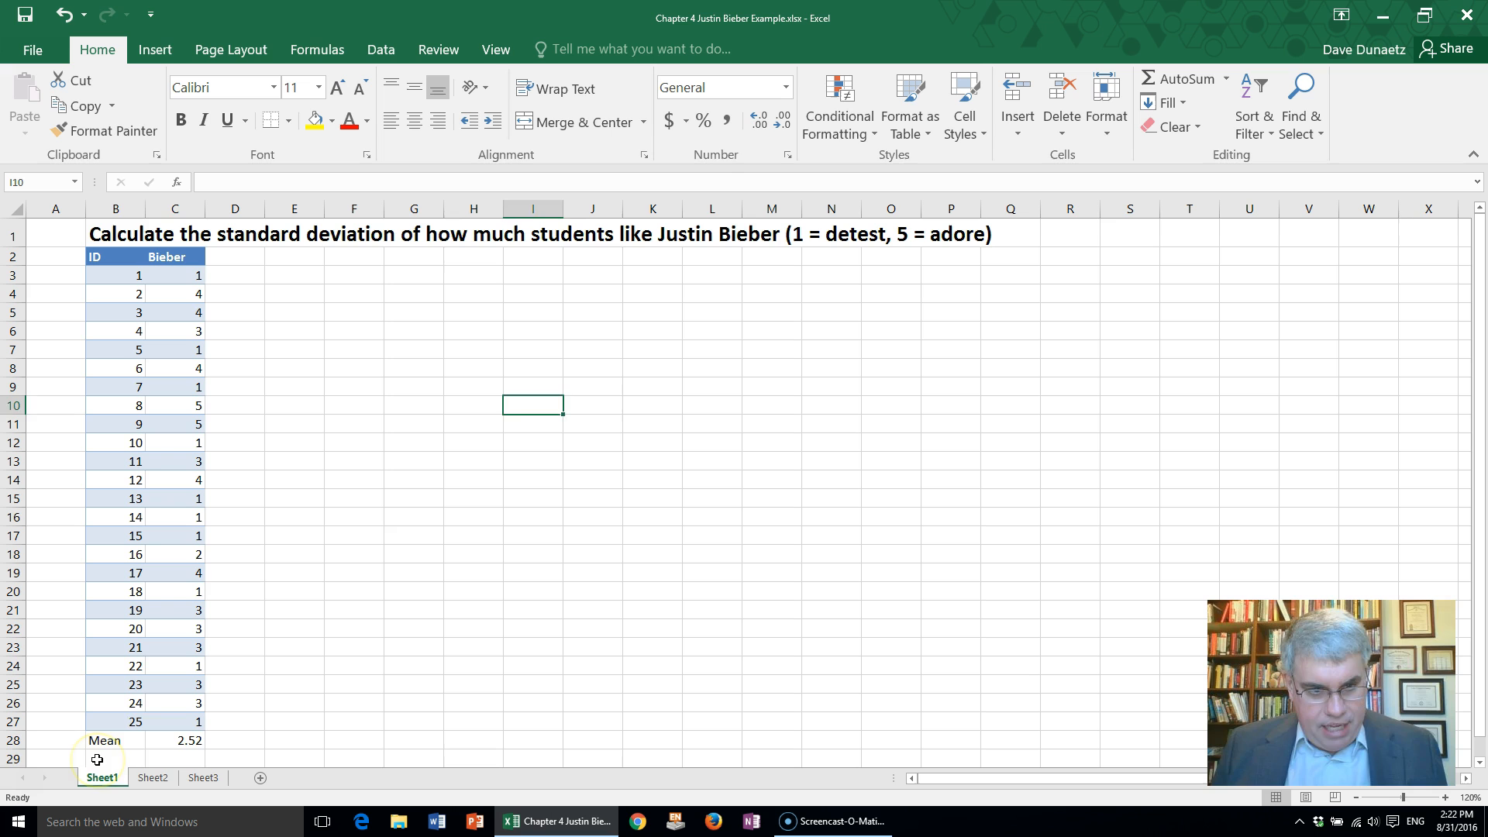
# Step: Enter the label 'St Dev' in B29, below the Mean label
pyautogui.click(116, 760)
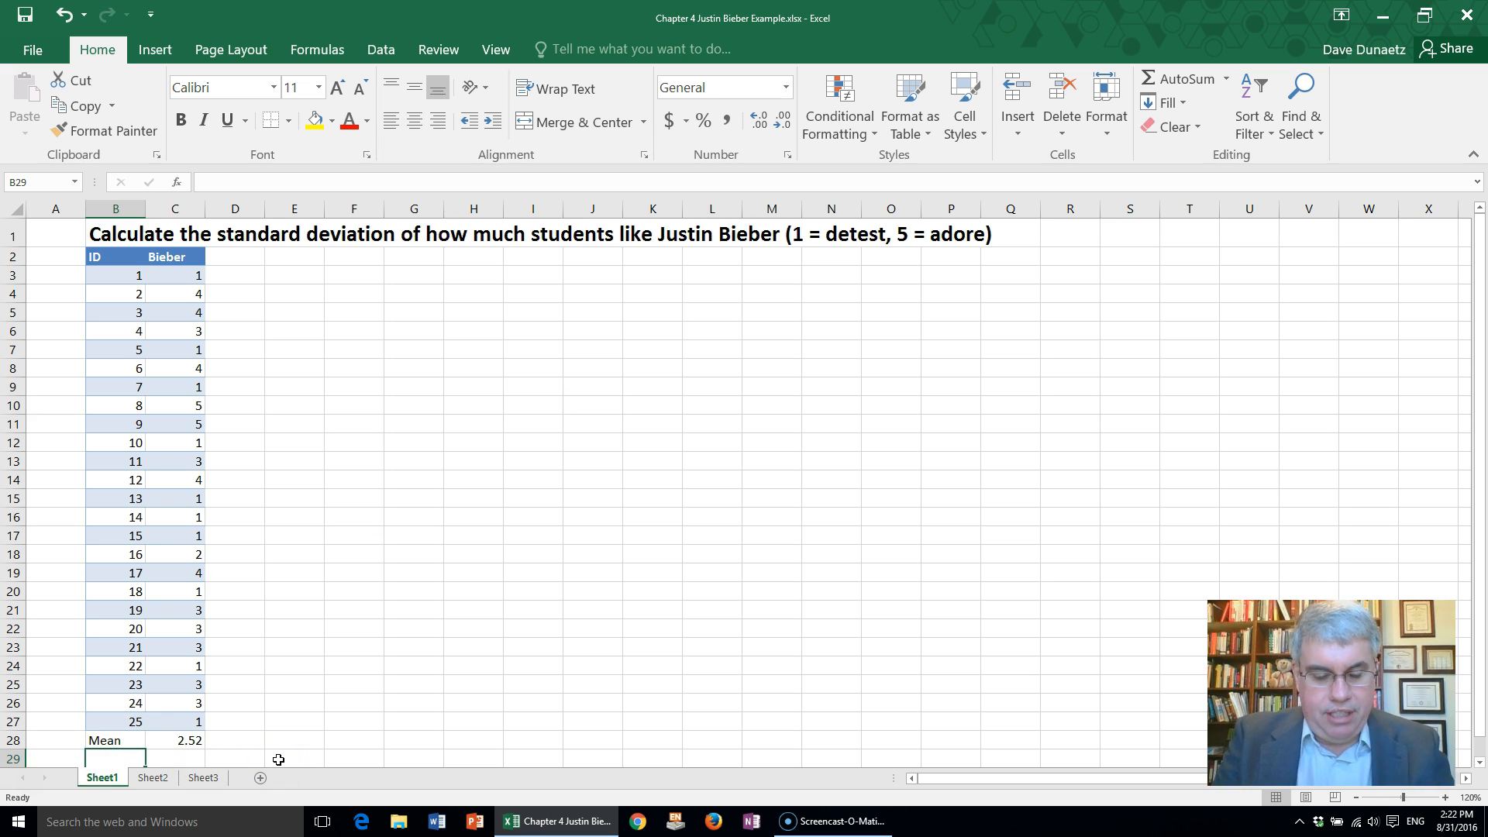
pyautogui.write('St')
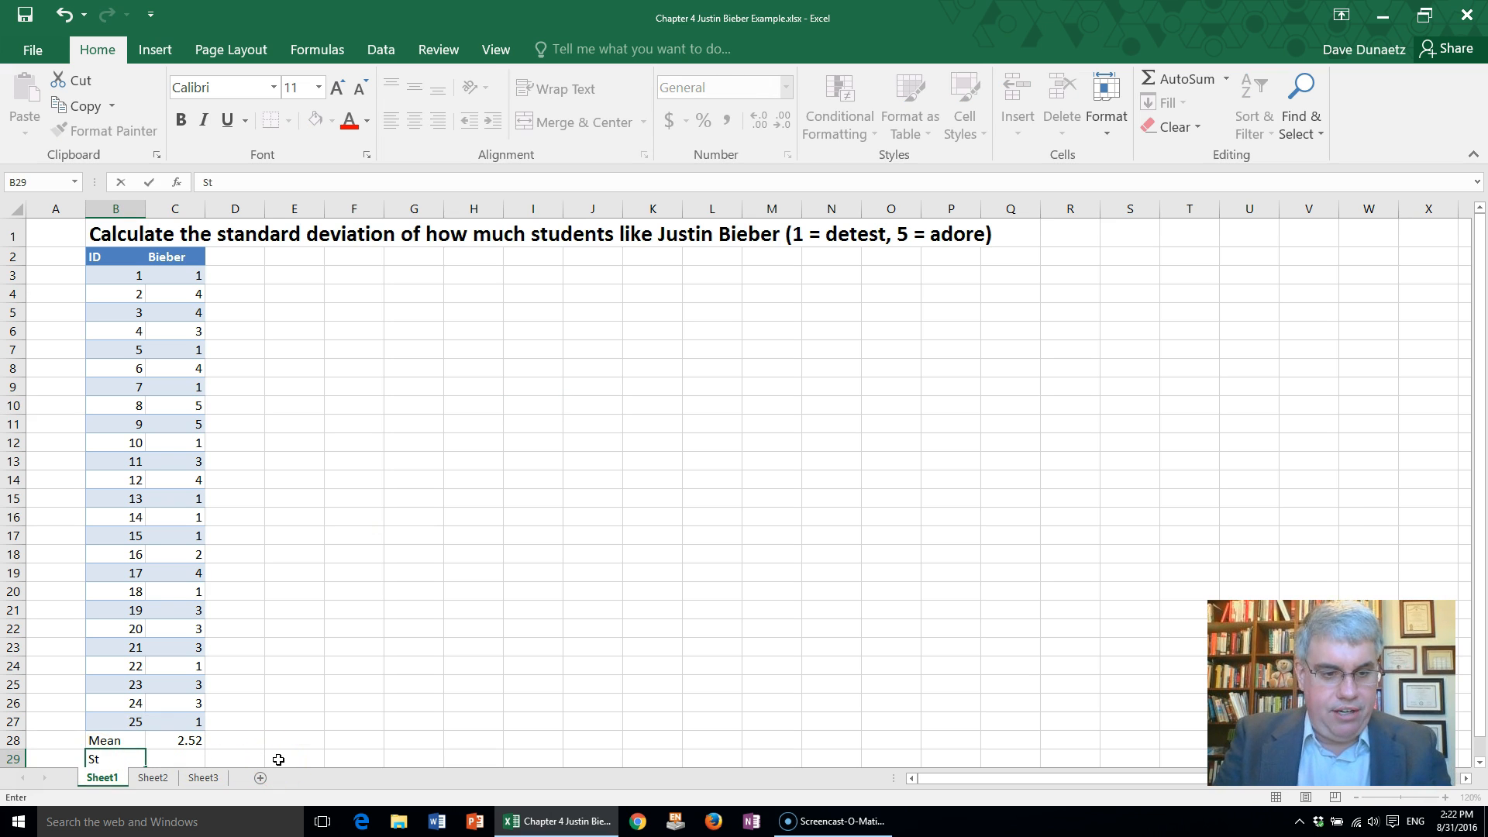
pyautogui.write('Dev')
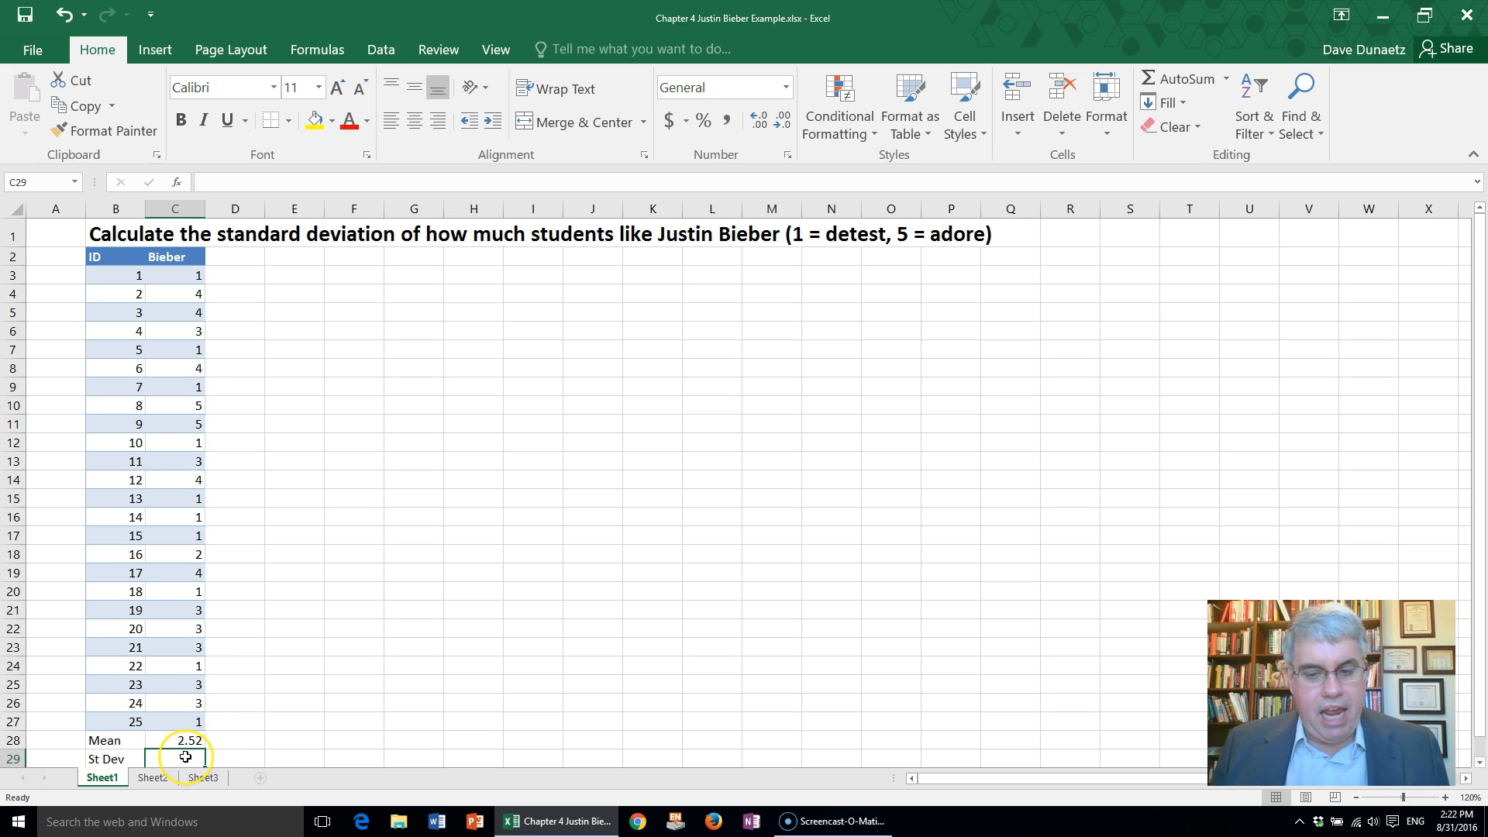
# Step: Start the standard deviation formula '=stev' in the St Dev value cell
pyautogui.write('=')
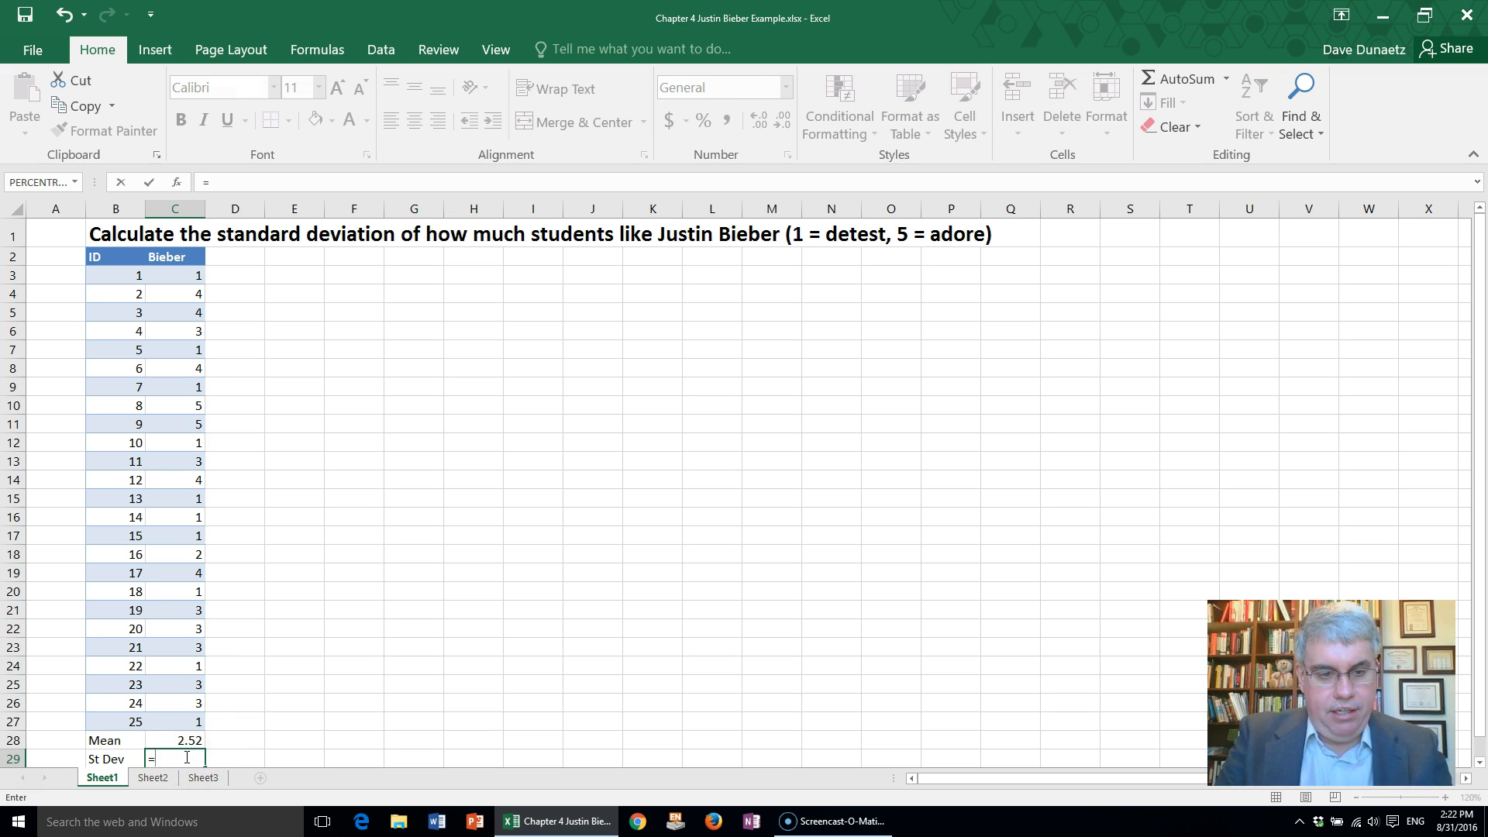
pyautogui.write('st')
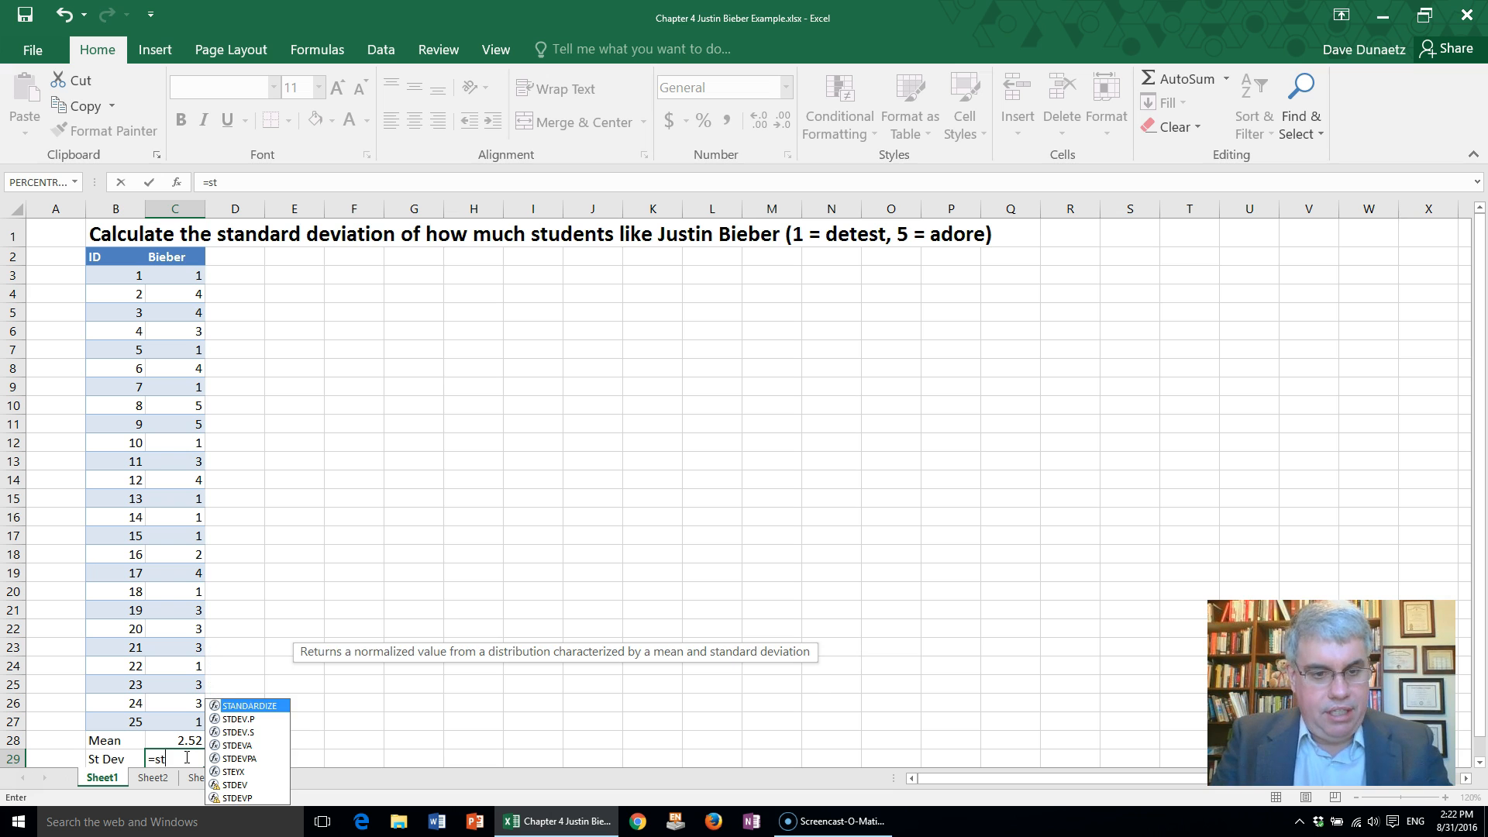
pyautogui.write('e')
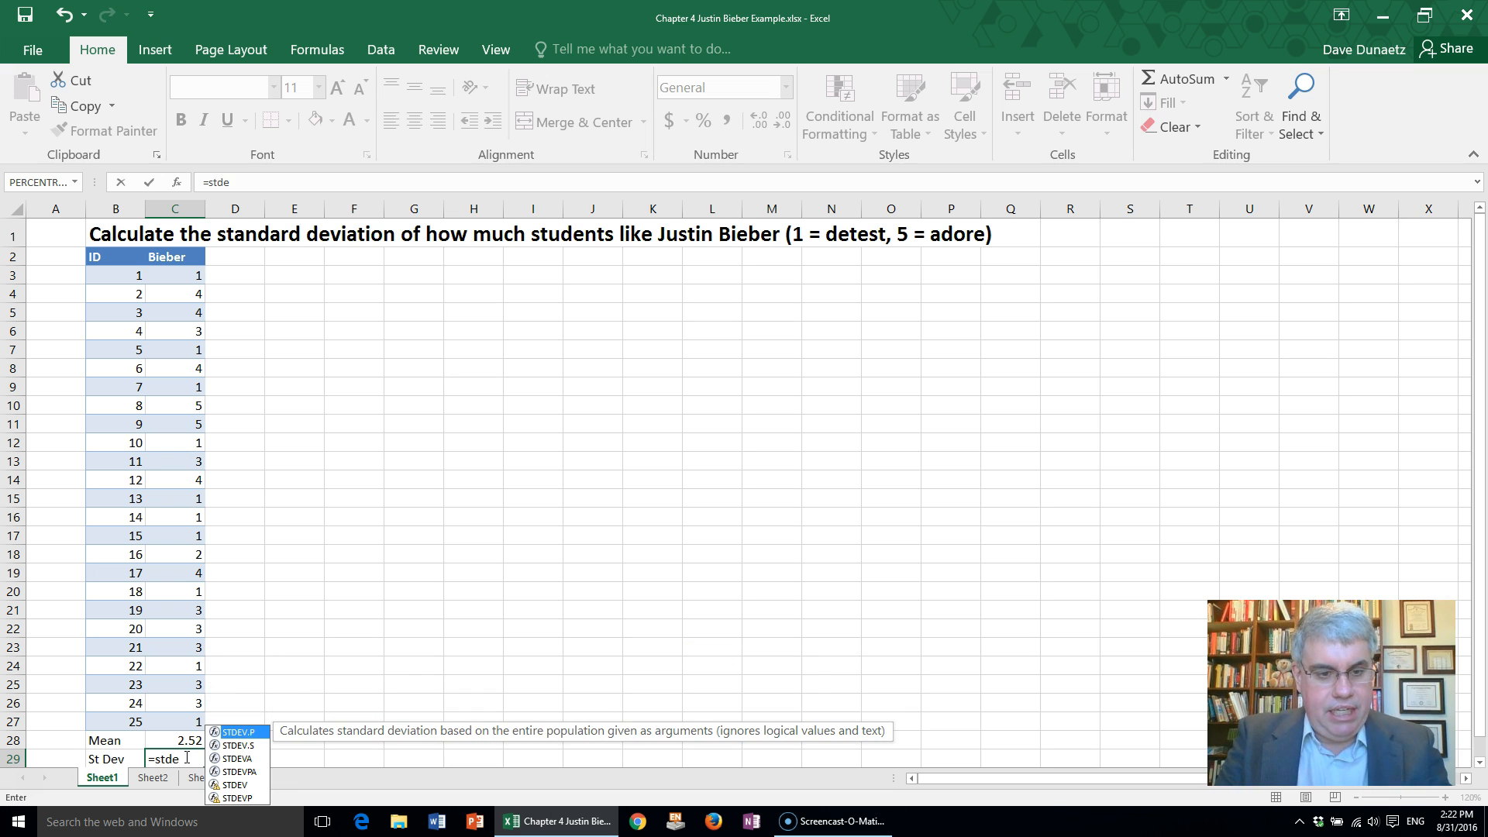
pyautogui.write('v')
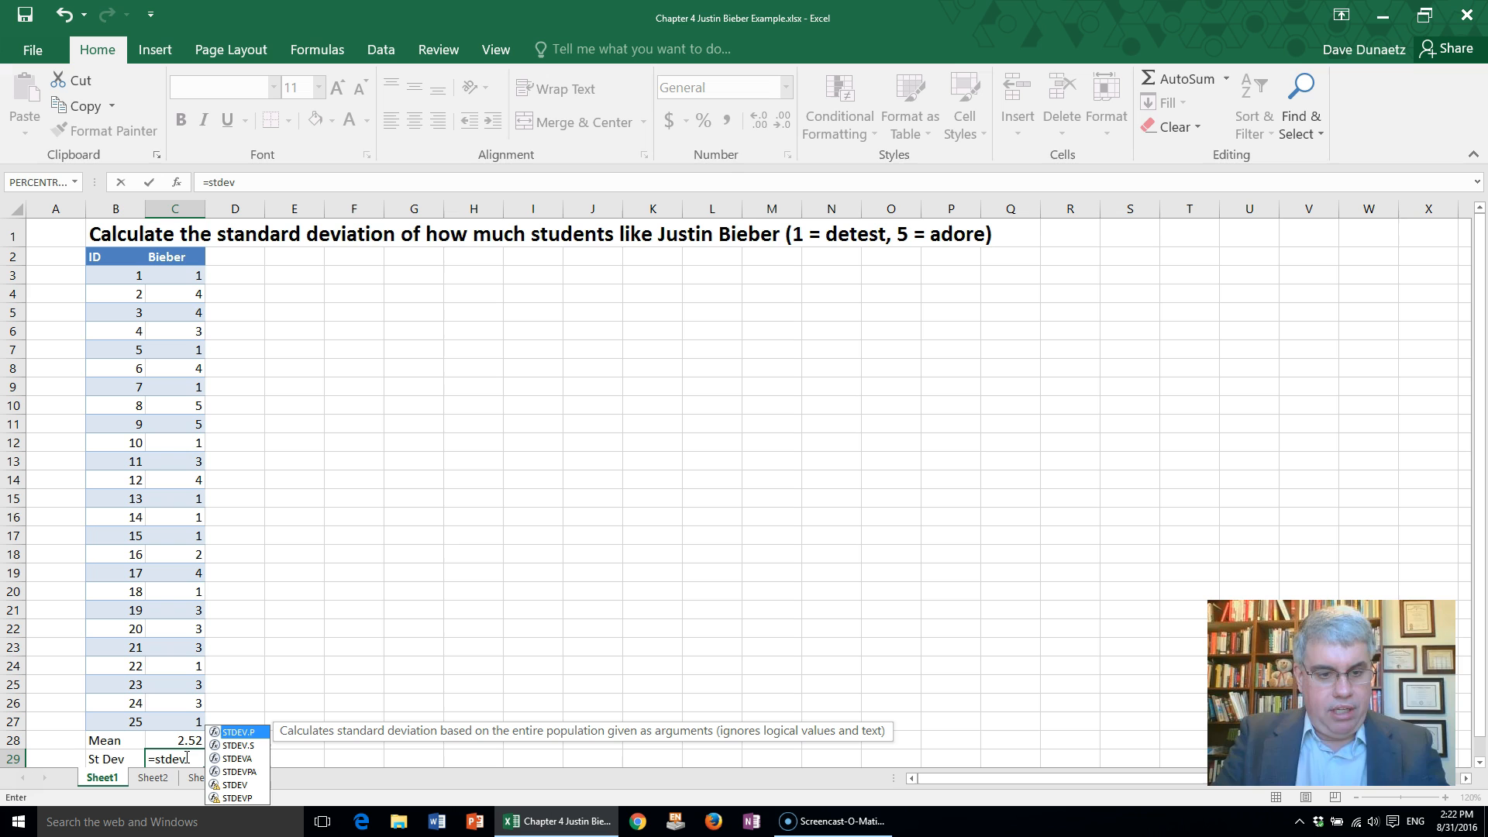
pyautogui.moveTo(321, 761)
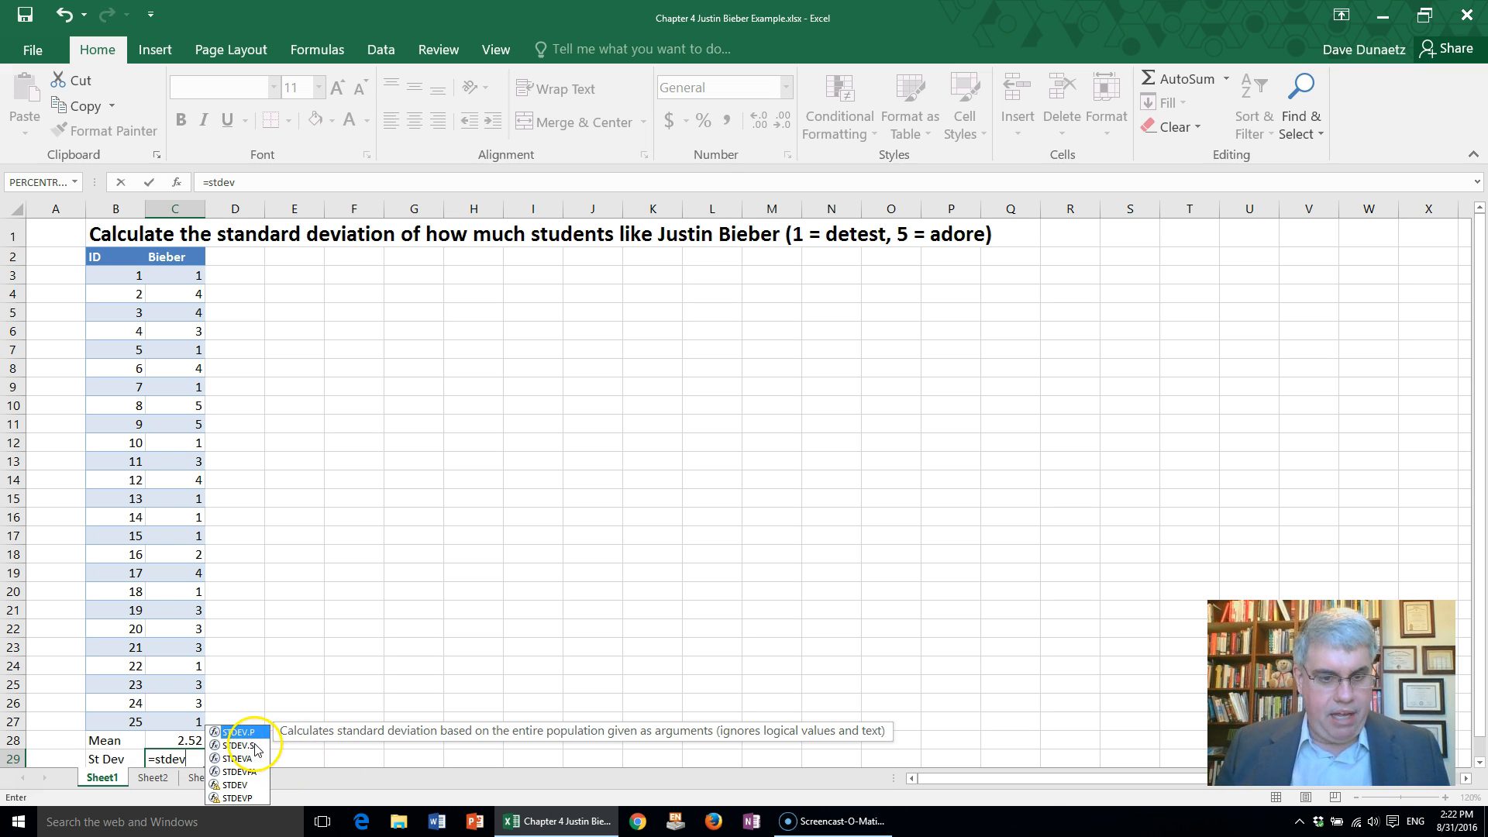
pyautogui.moveTo(330, 737)
pyautogui.write('(')
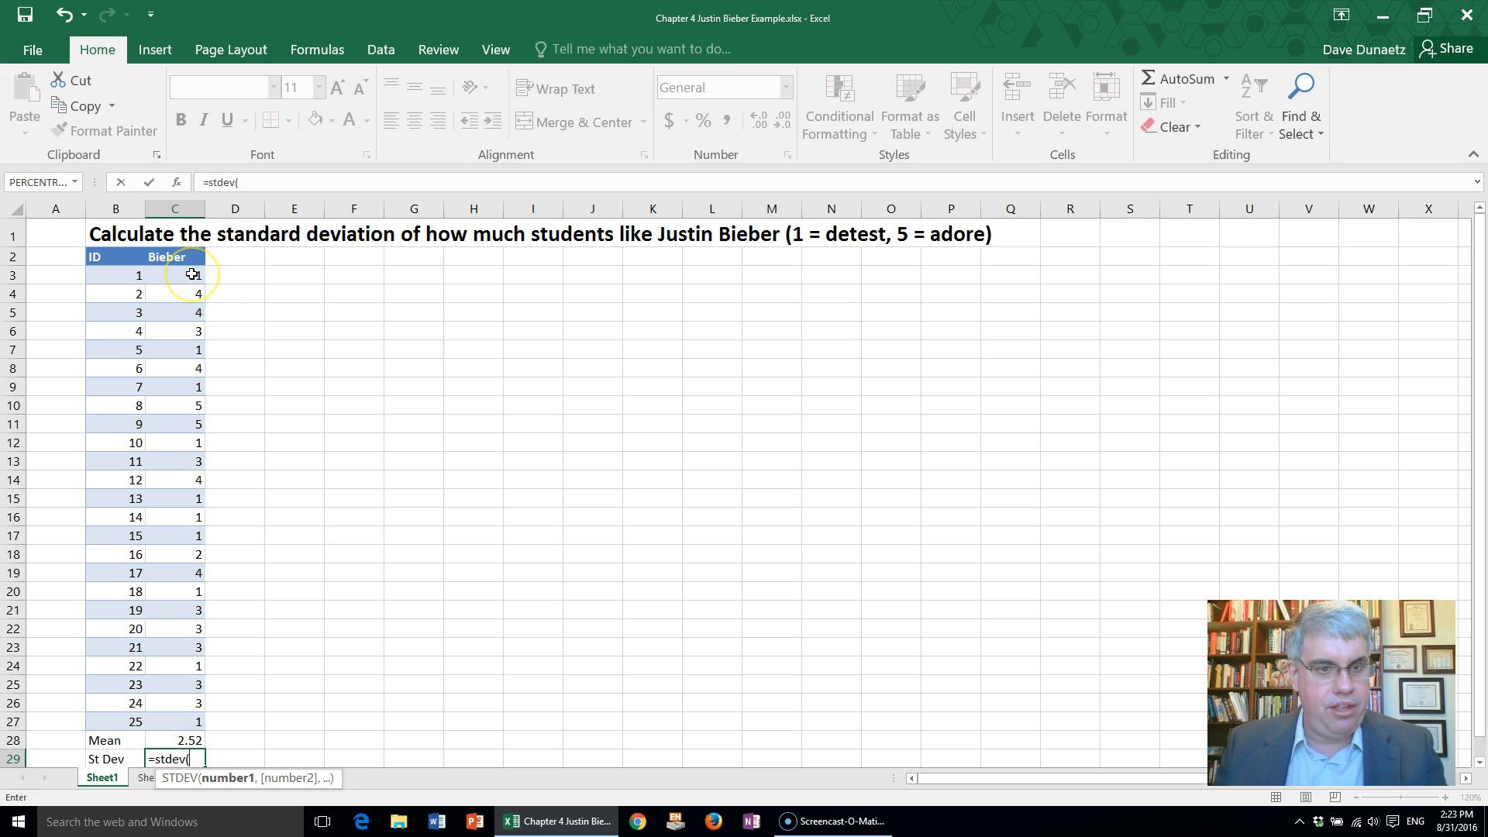
# Step: Extend the formula's range from C3 to c27, covering all 25 Bieber ratings
pyautogui.click(175, 274)
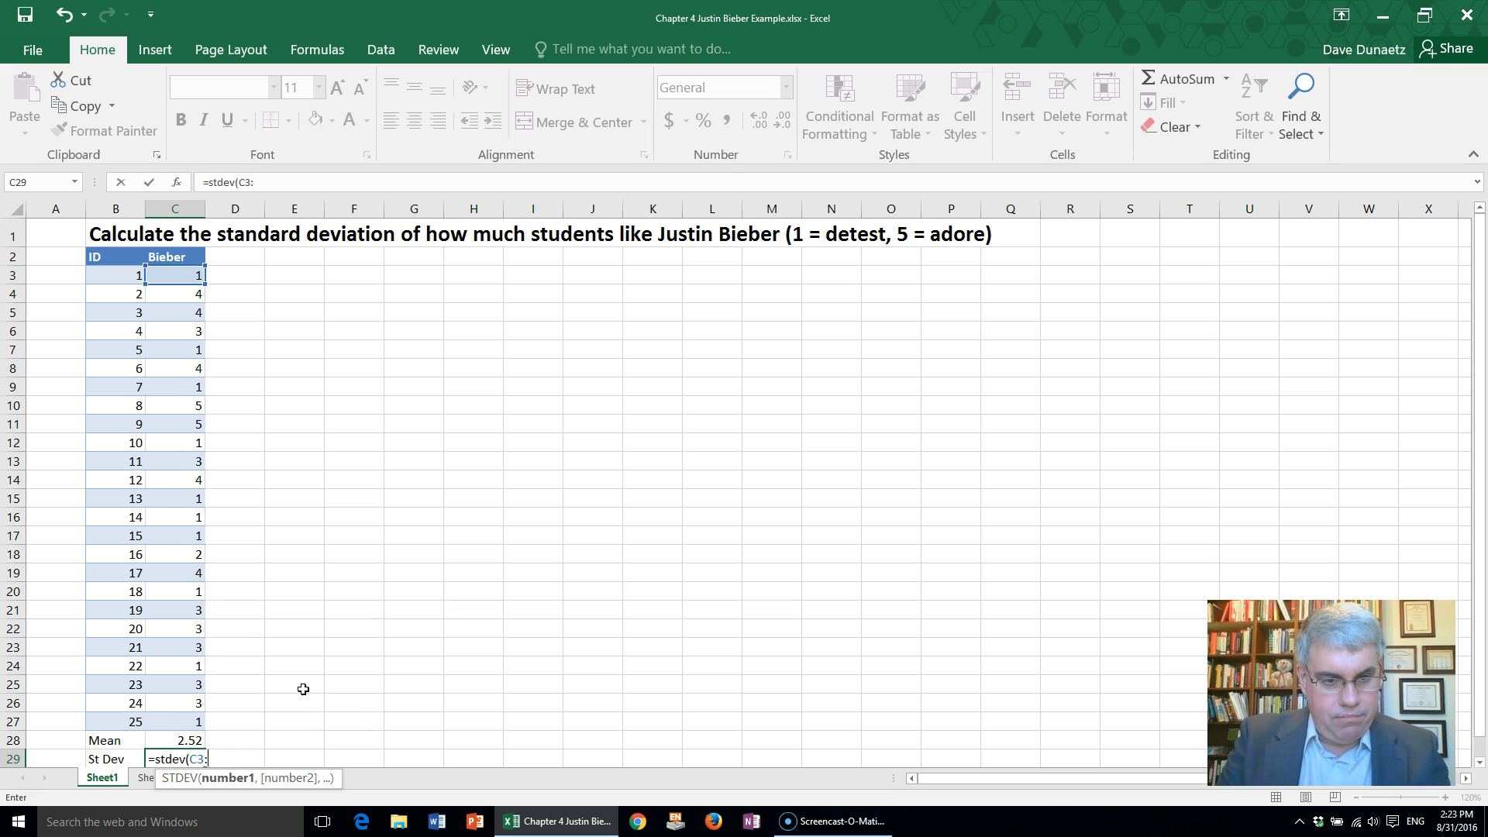
pyautogui.write('..')
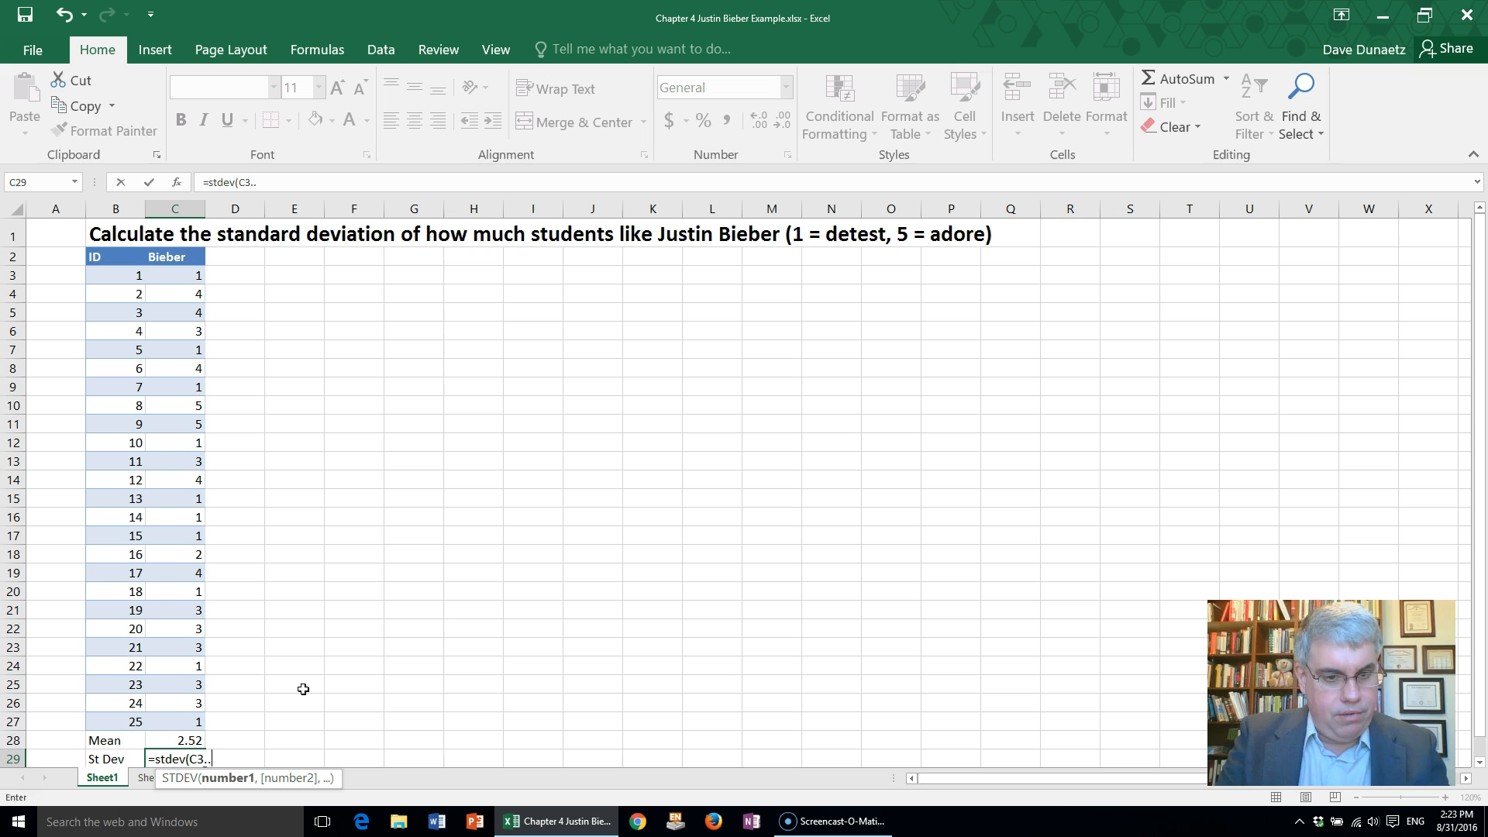
pyautogui.write('c')
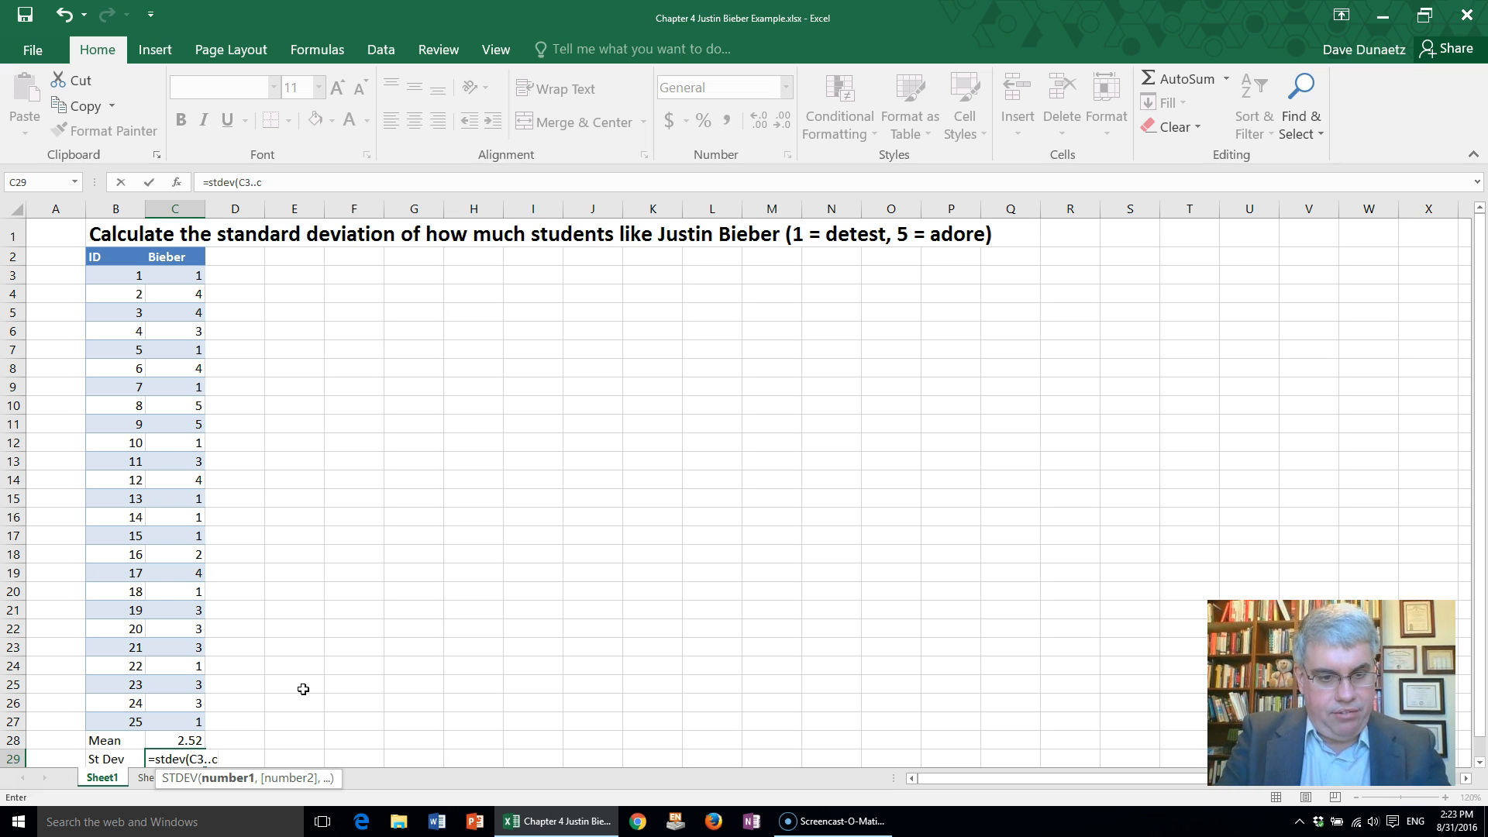
pyautogui.write('27)')
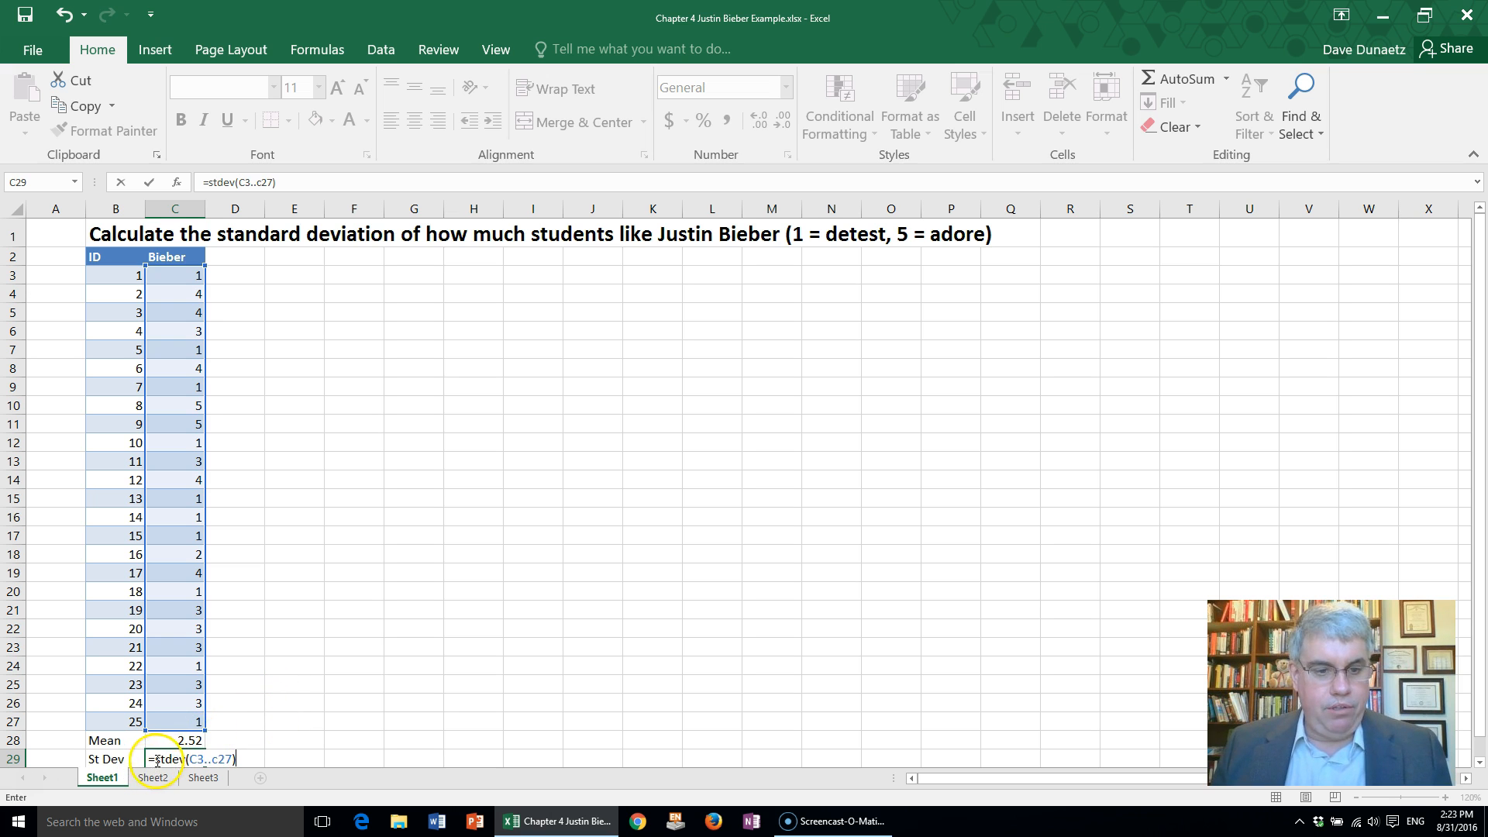
pyautogui.moveTo(237, 268)
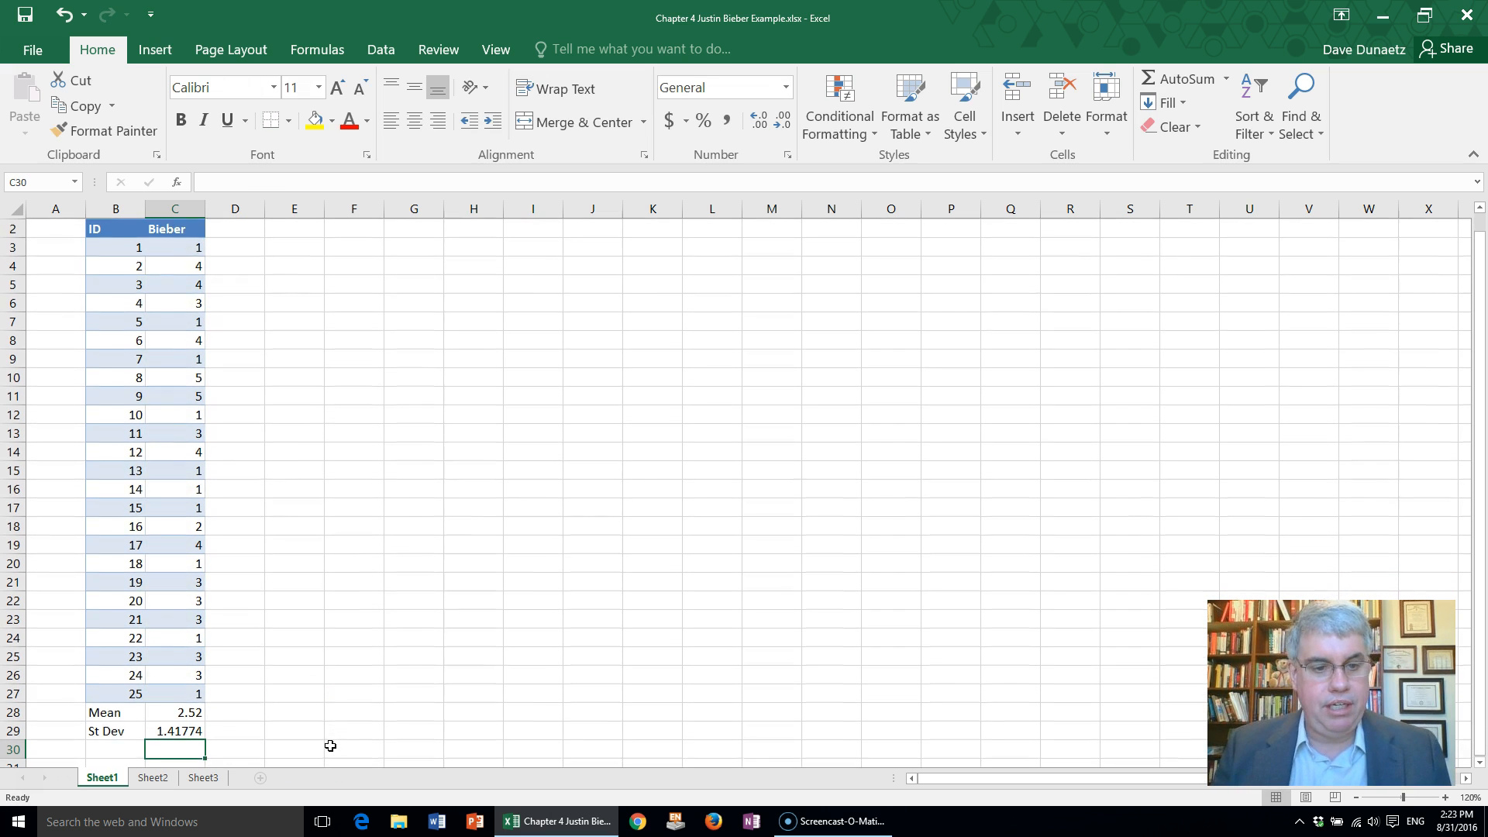
pyautogui.moveTo(238, 734)
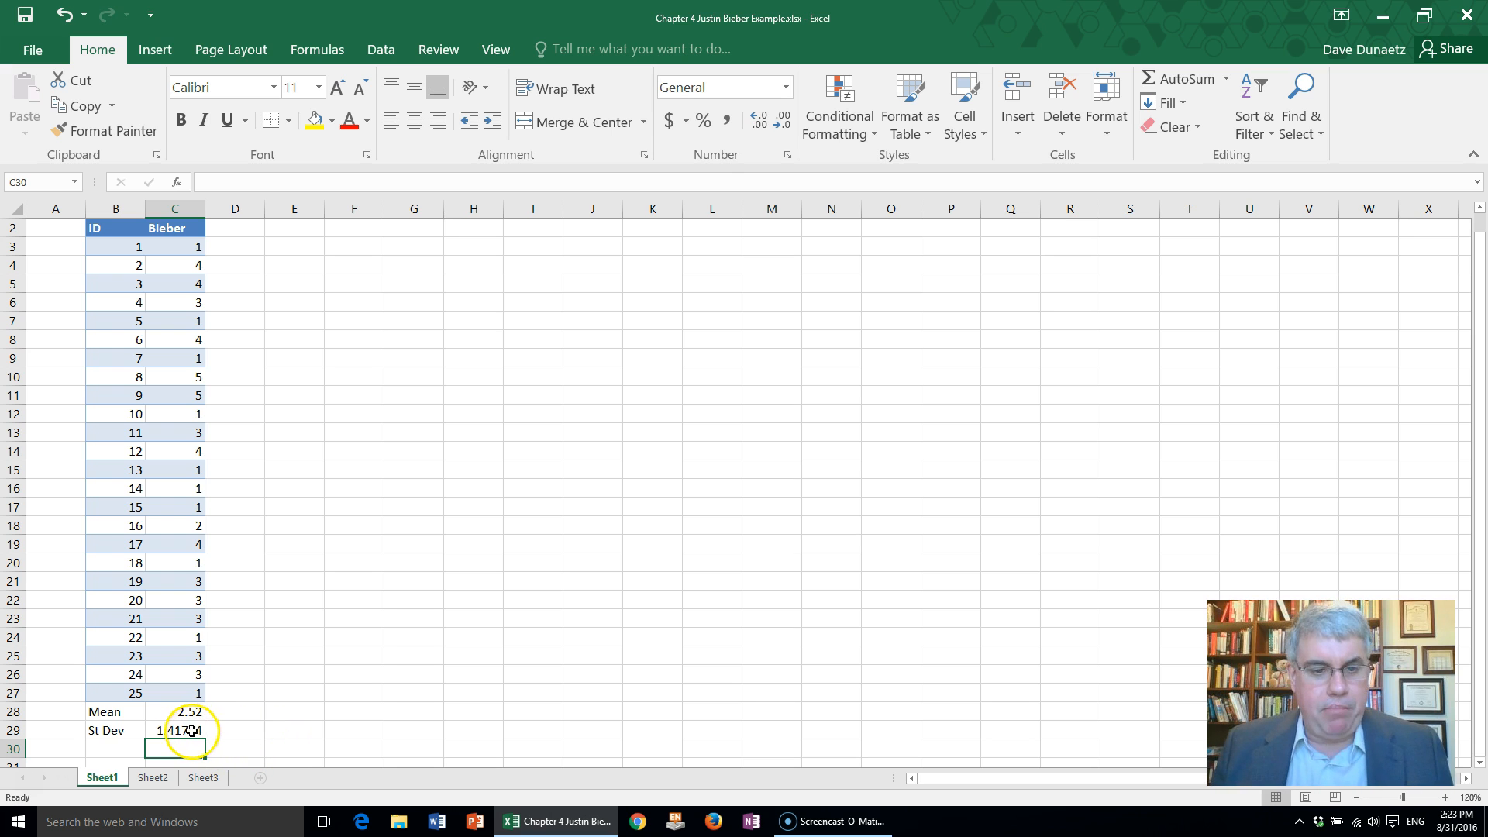
# Step: Apply the Number format to the 1.41774 result in C29 so it shows 1.42
pyautogui.click(176, 730)
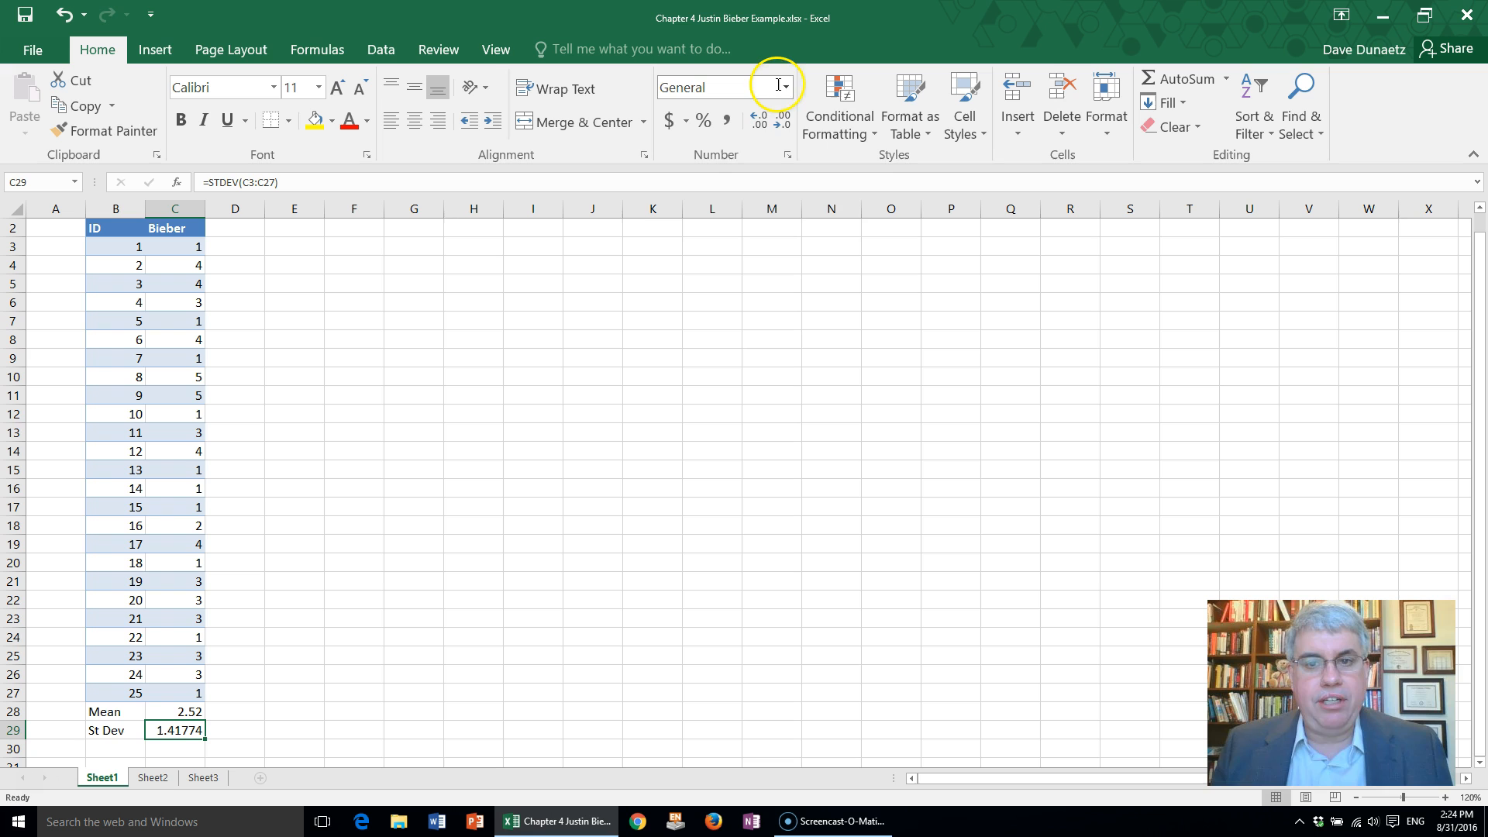
pyautogui.click(783, 86)
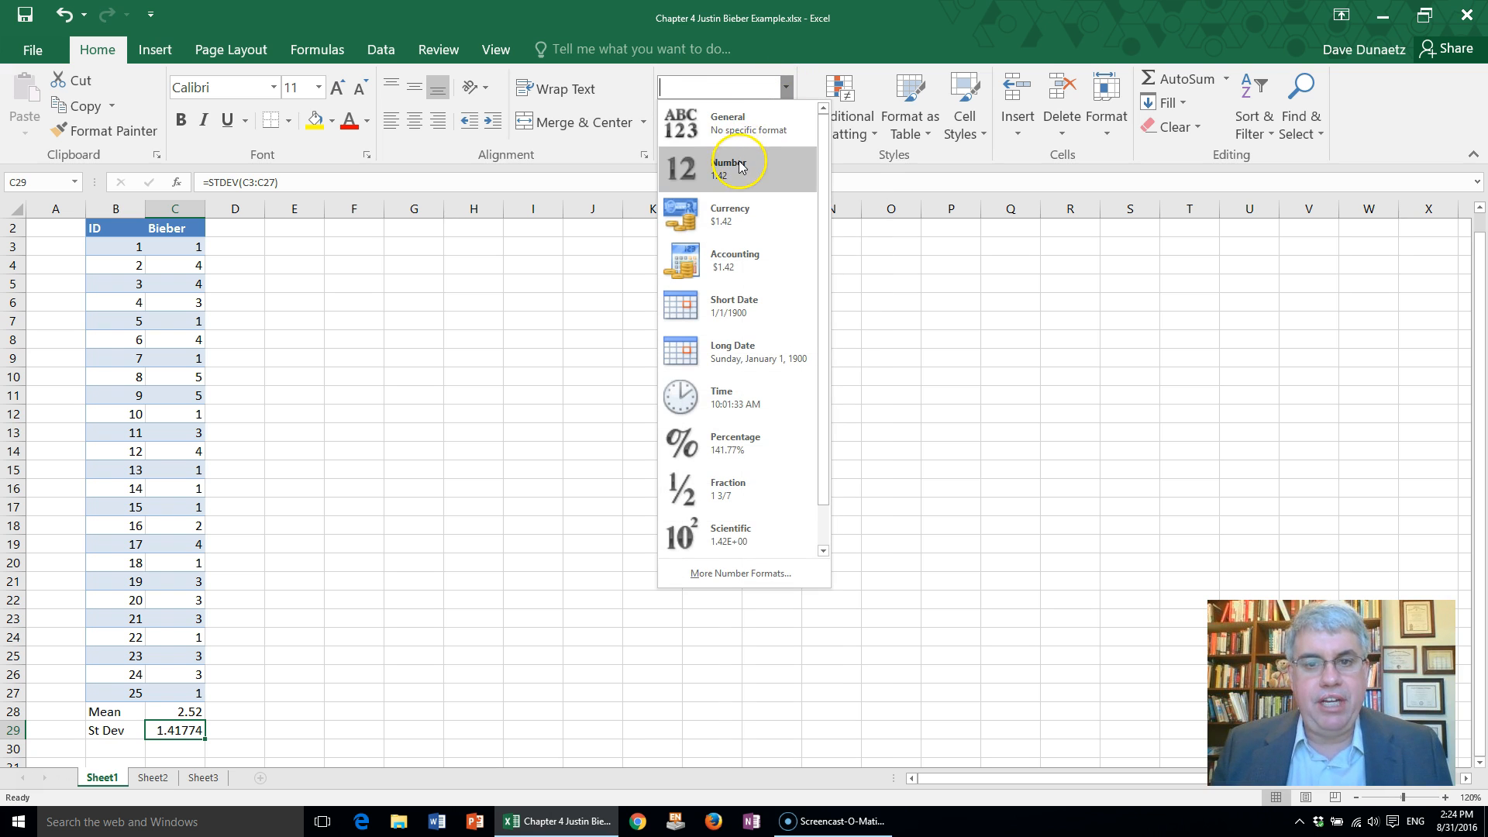
pyautogui.click(726, 167)
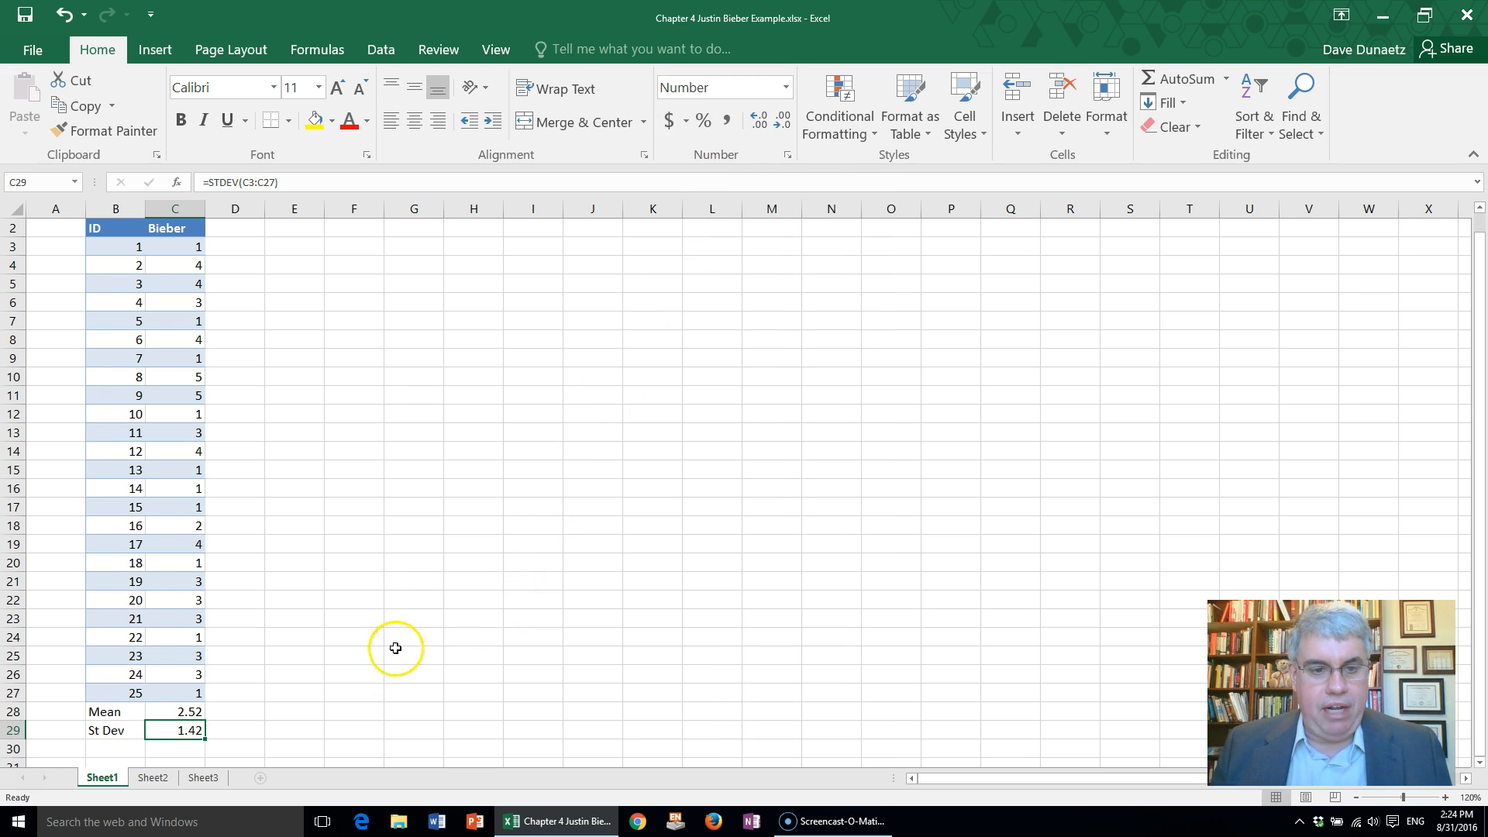
pyautogui.moveTo(324, 705)
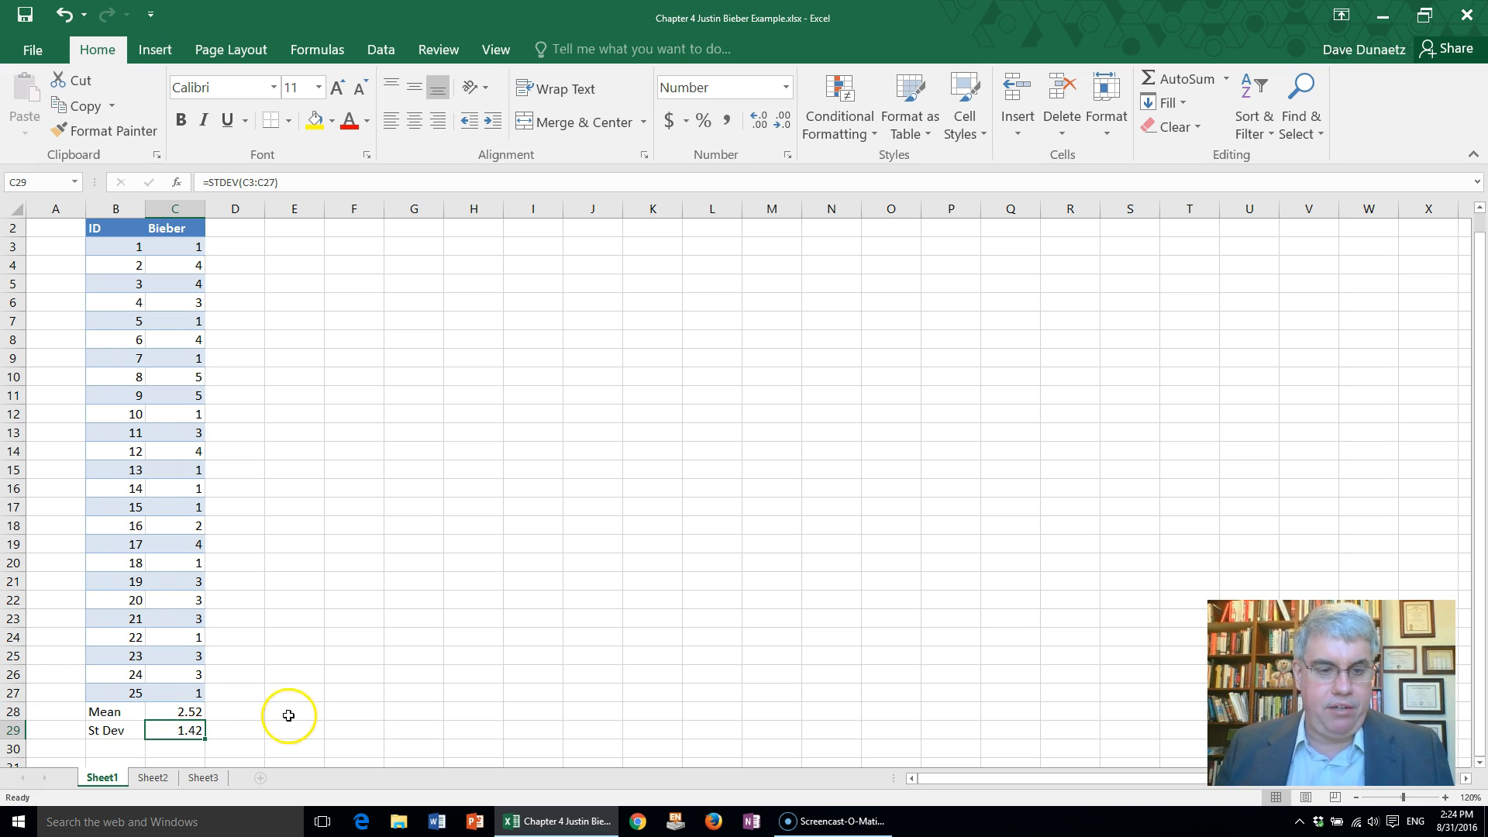
pyautogui.moveTo(329, 718)
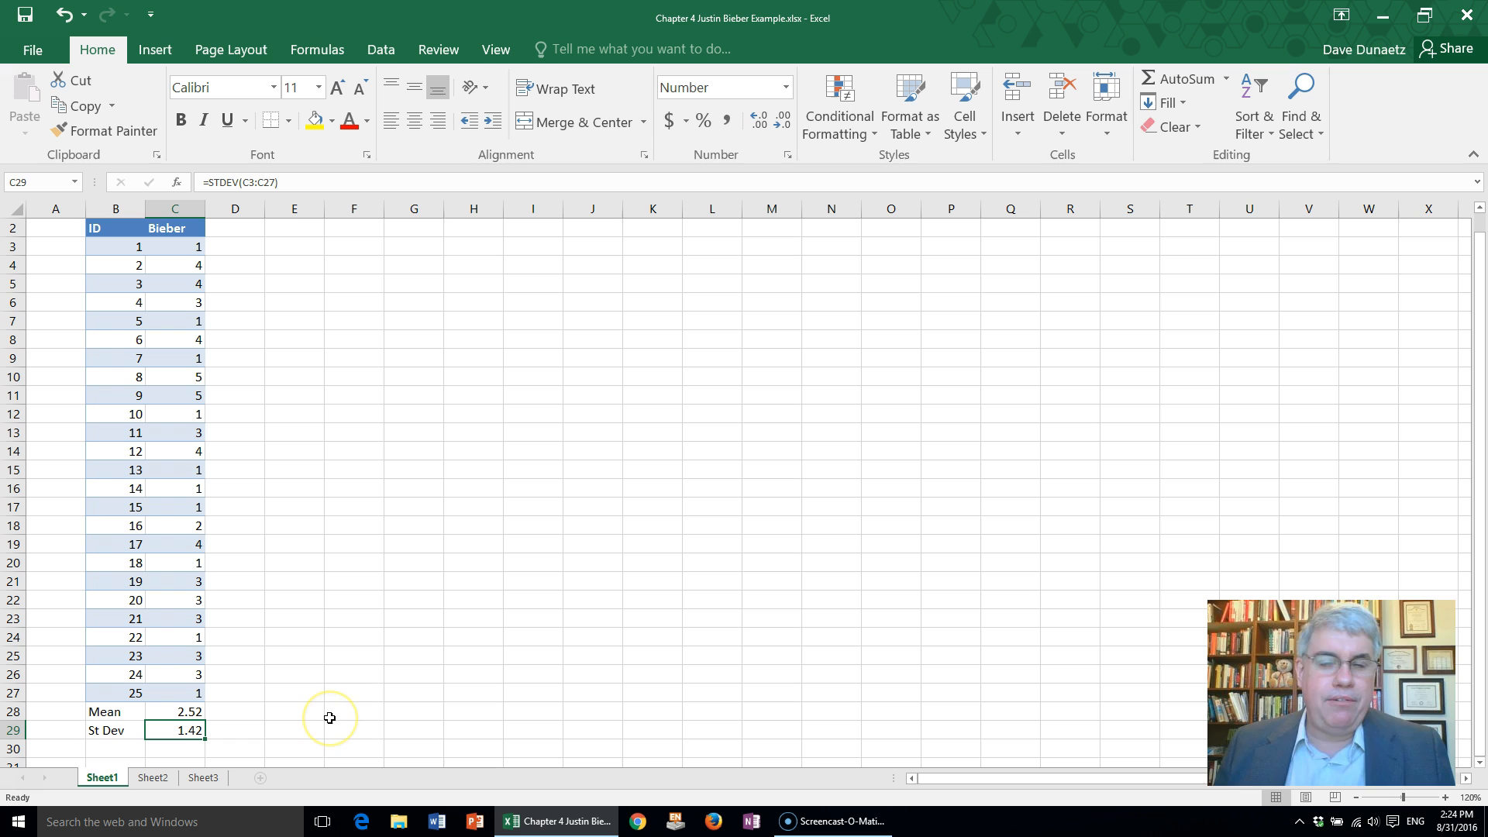
pyautogui.moveTo(329, 718)
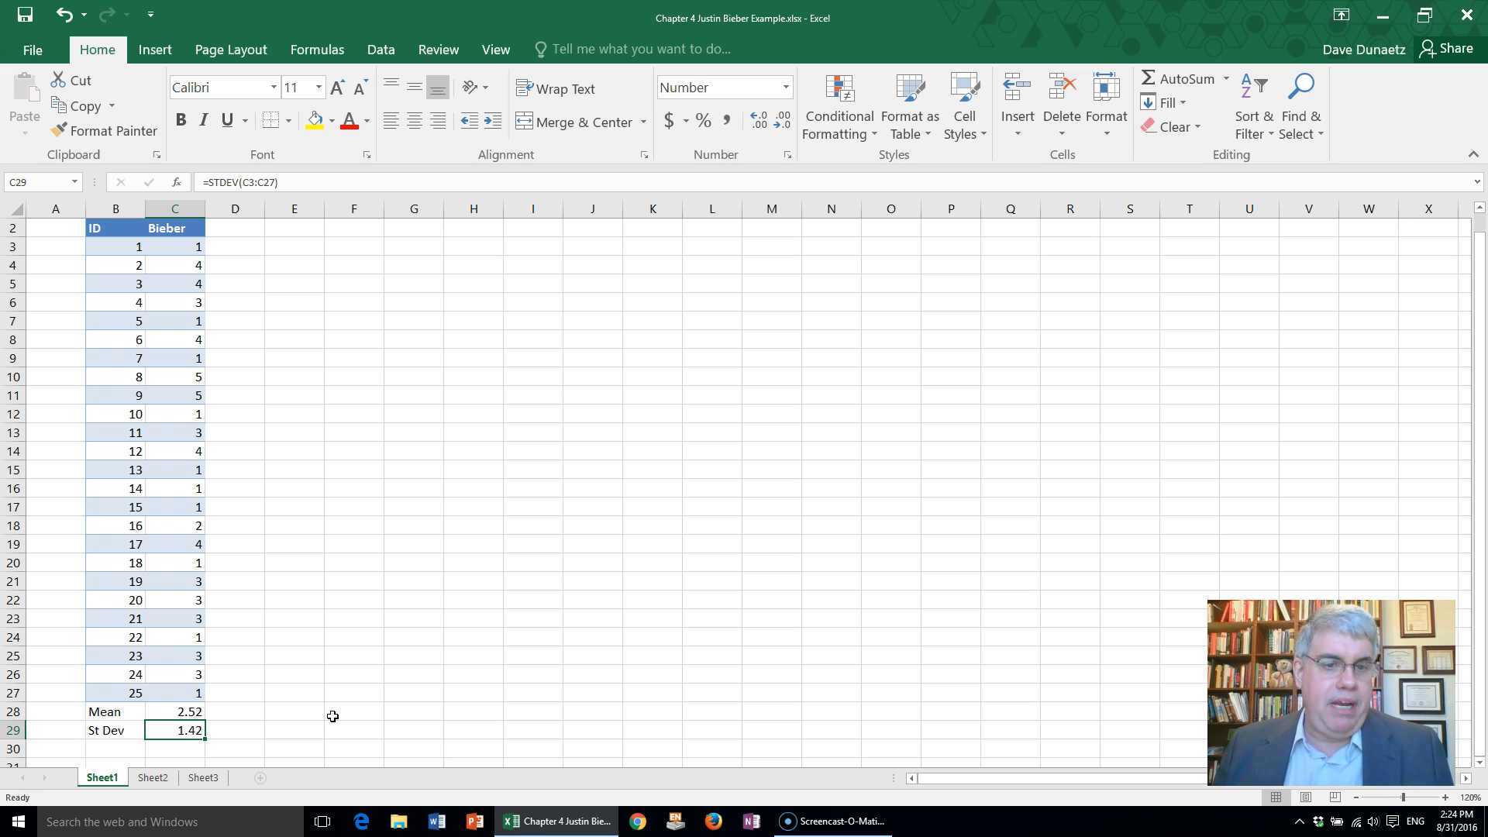
pyautogui.moveTo(261, 724)
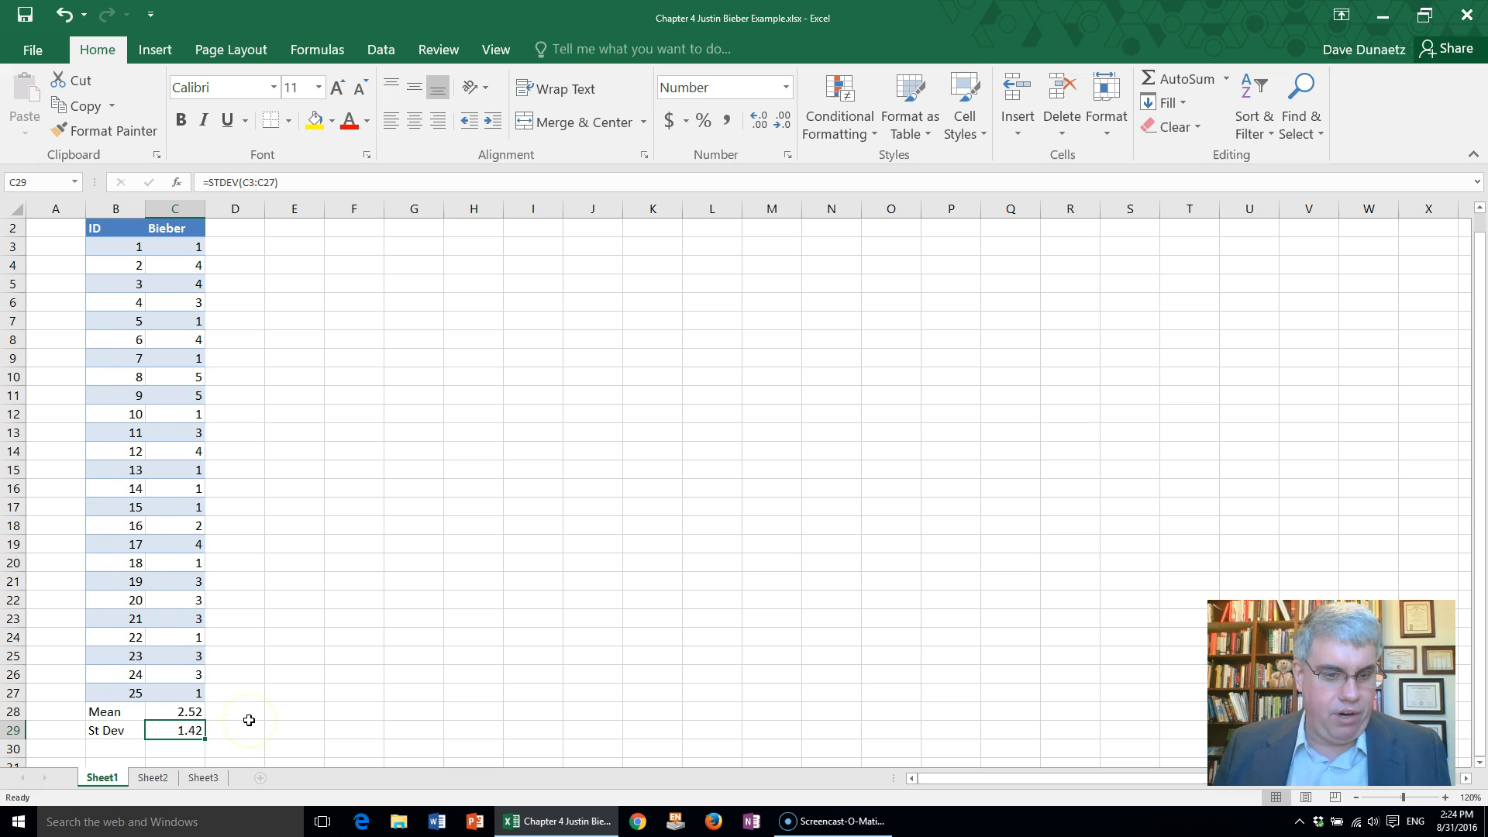
pyautogui.moveTo(265, 705)
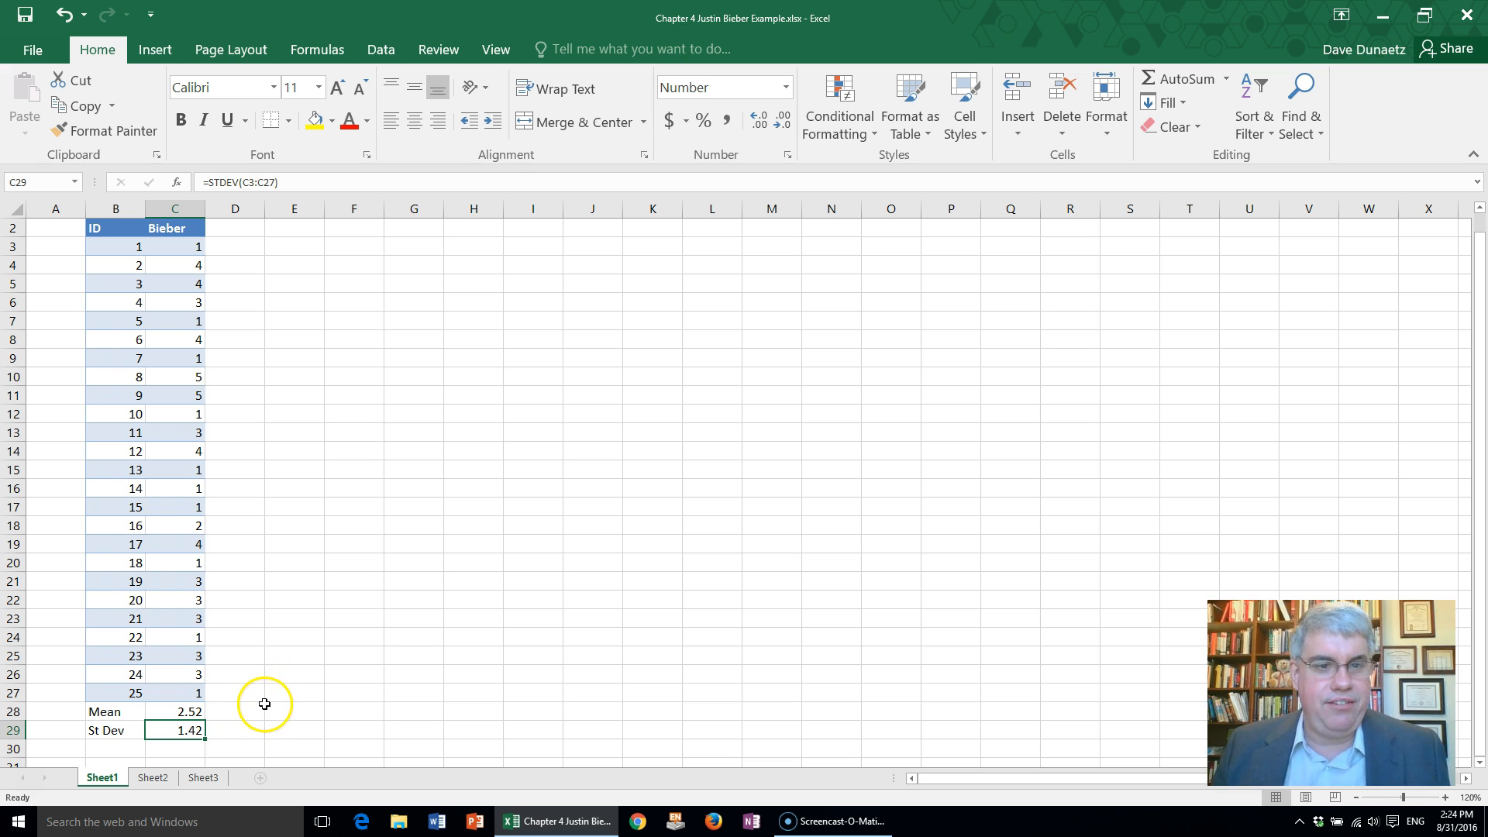
pyautogui.moveTo(270, 685)
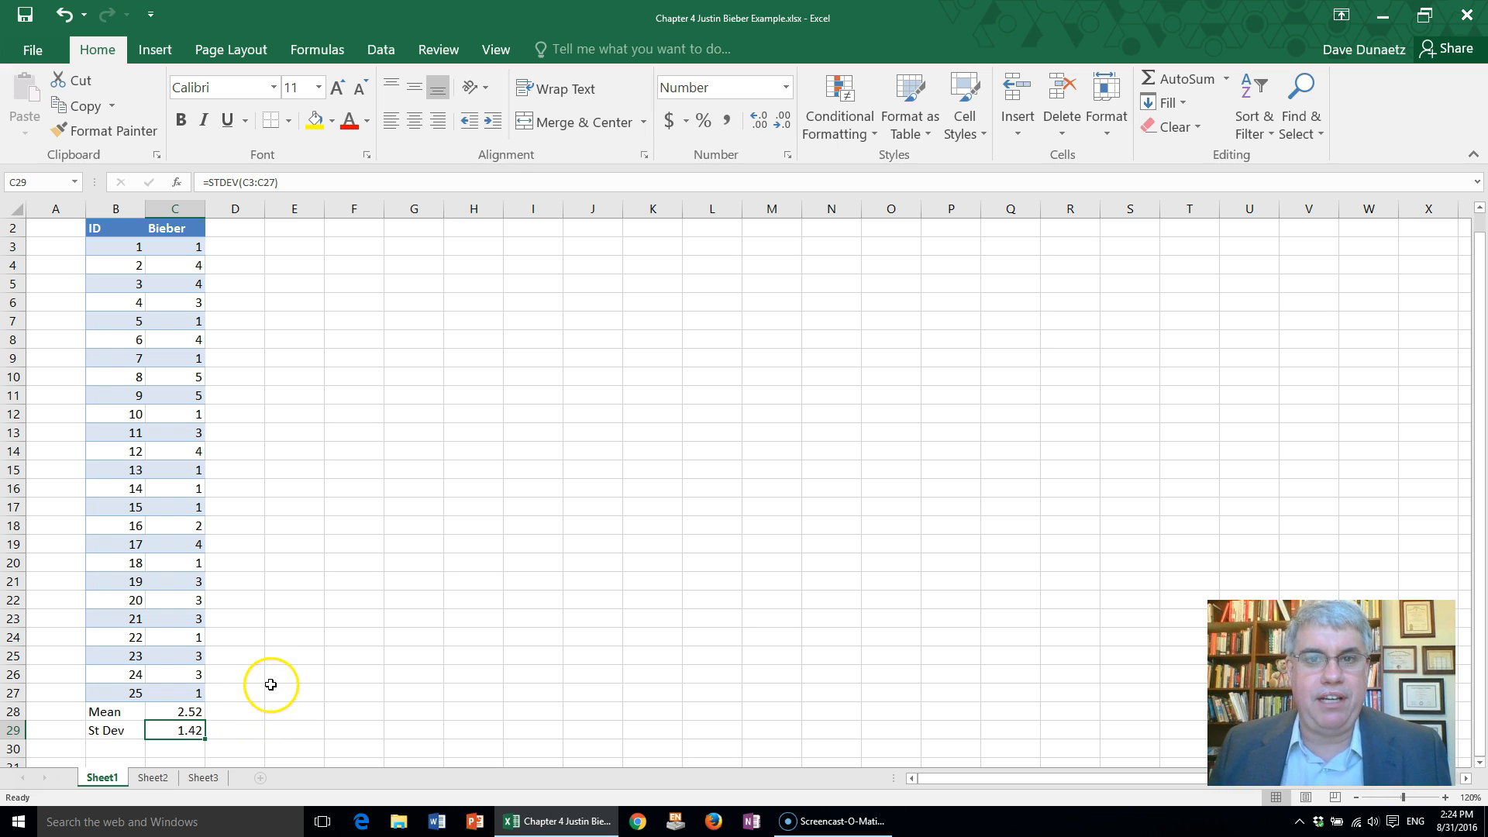
pyautogui.moveTo(289, 672)
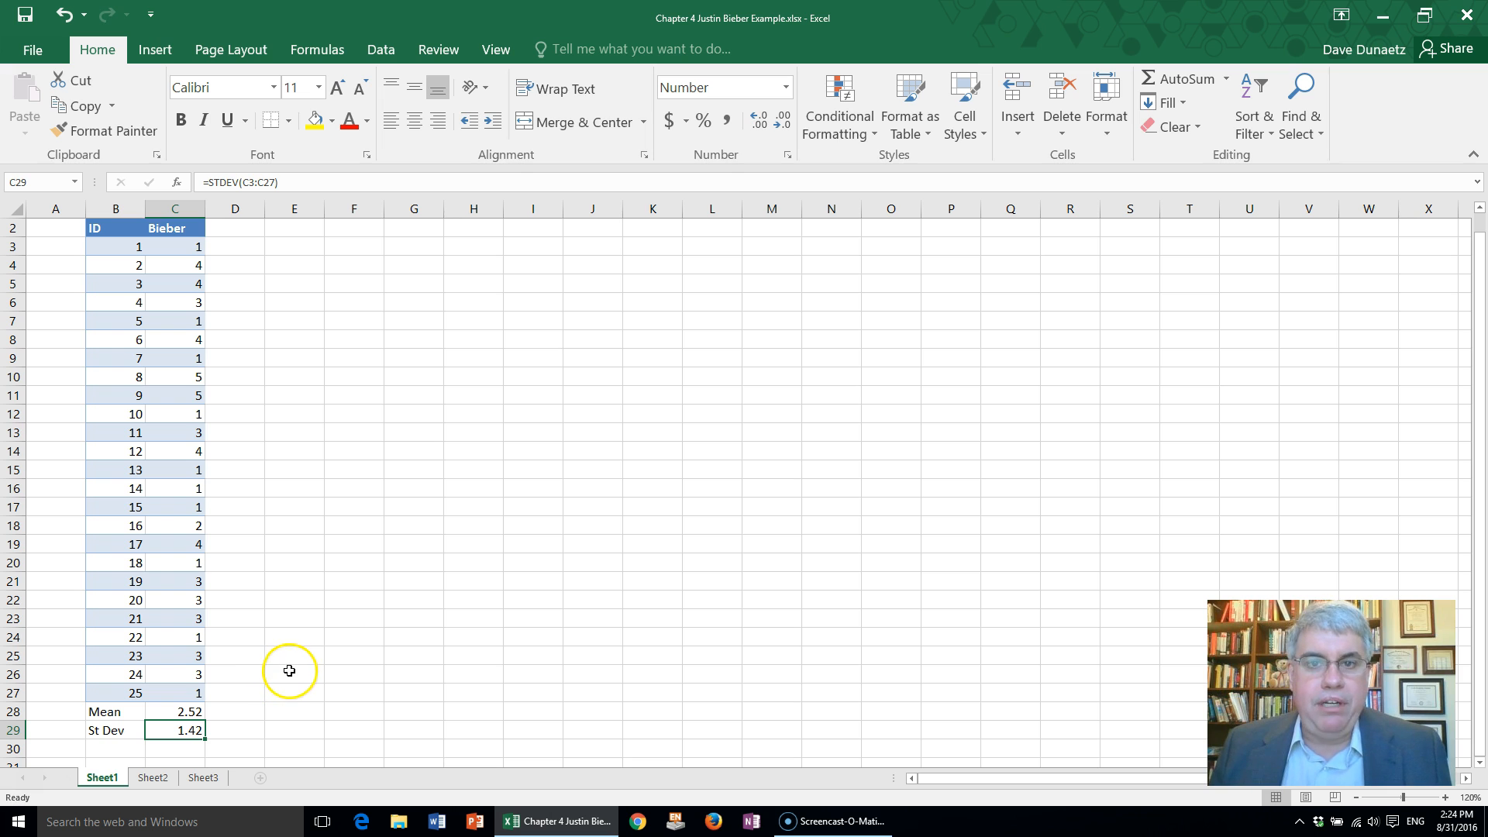